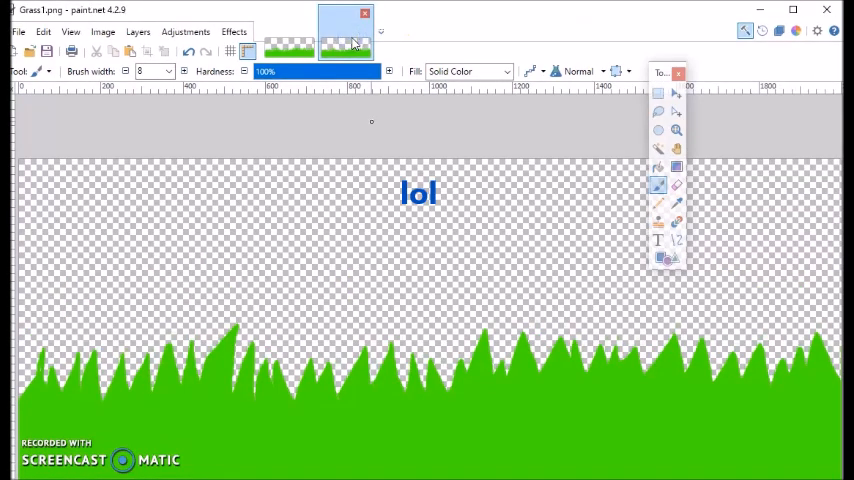
Save the current grass image over the existing Grass1.png, confirming the replacement.
left_click(356, 24)
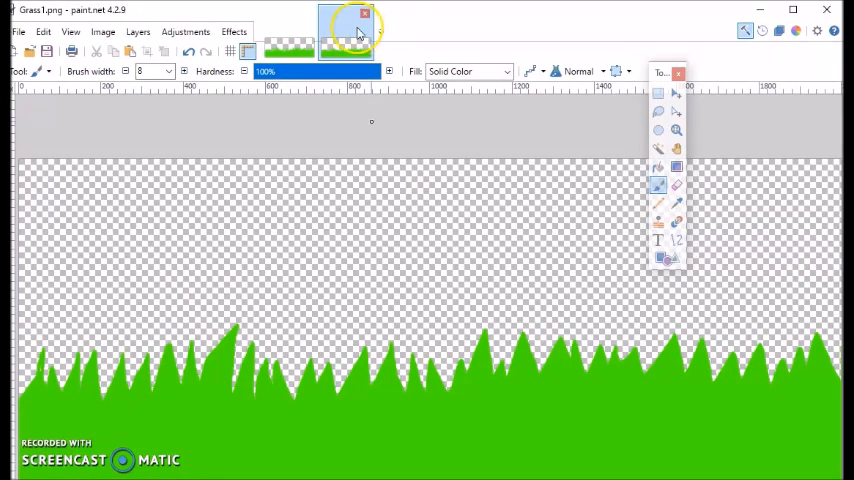
left_click(292, 36)
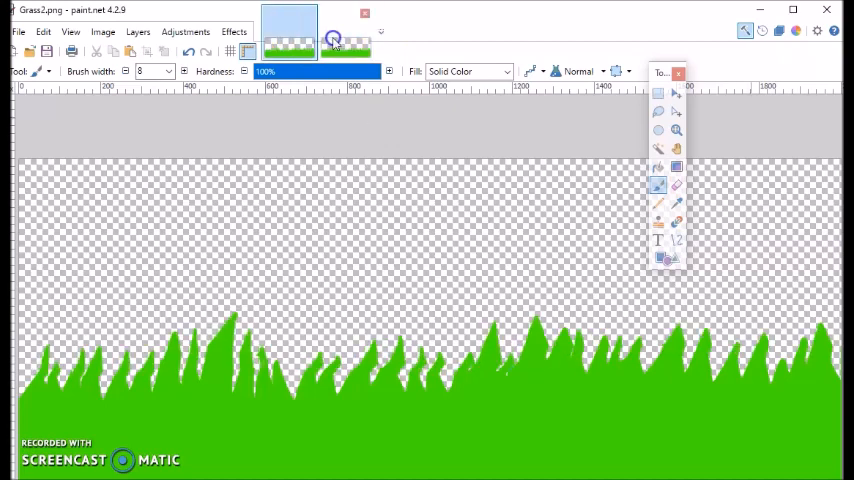
left_click(346, 32)
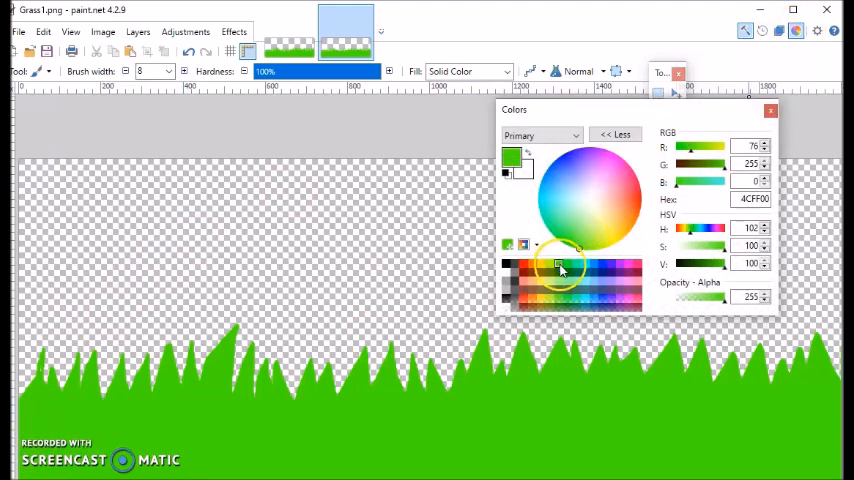
left_click(770, 110)
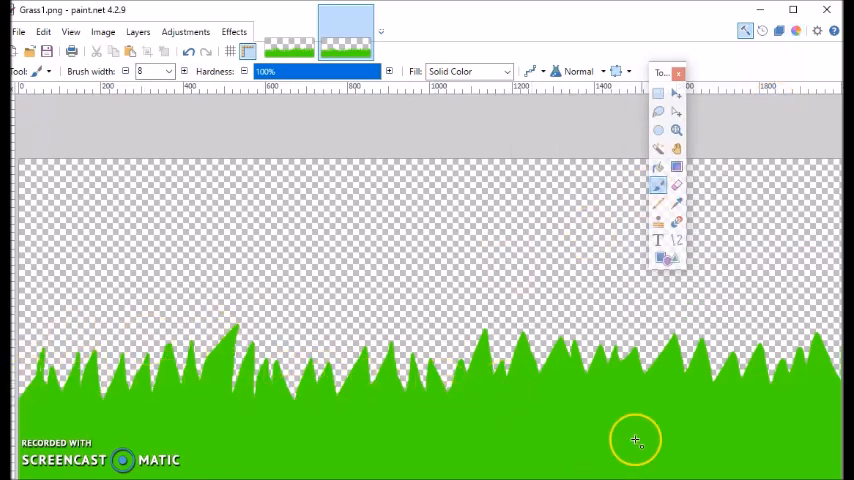
left_click(18, 32)
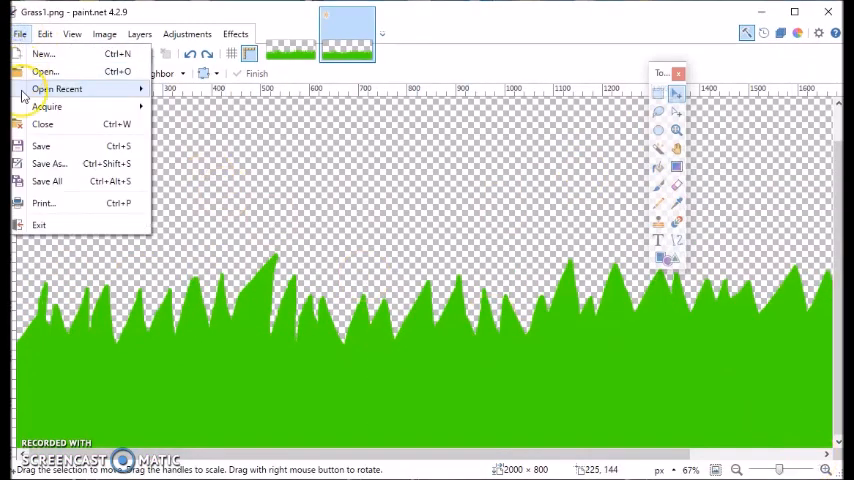
left_click(48, 164)
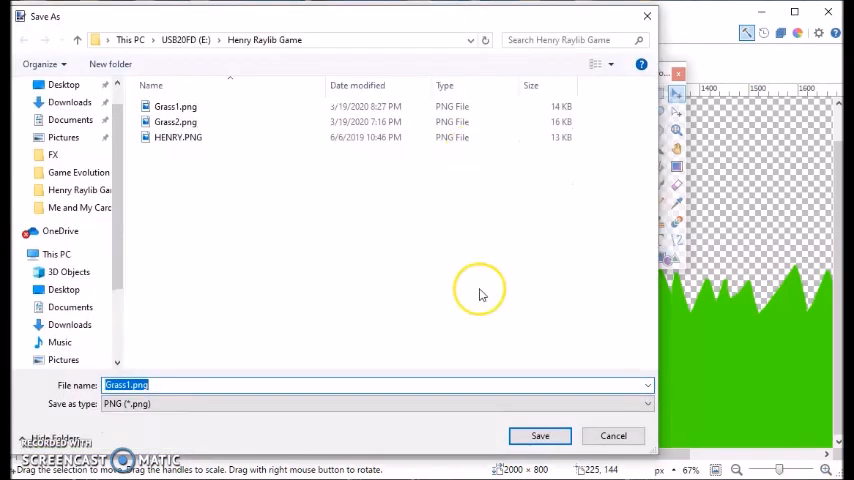
left_click(540, 436)
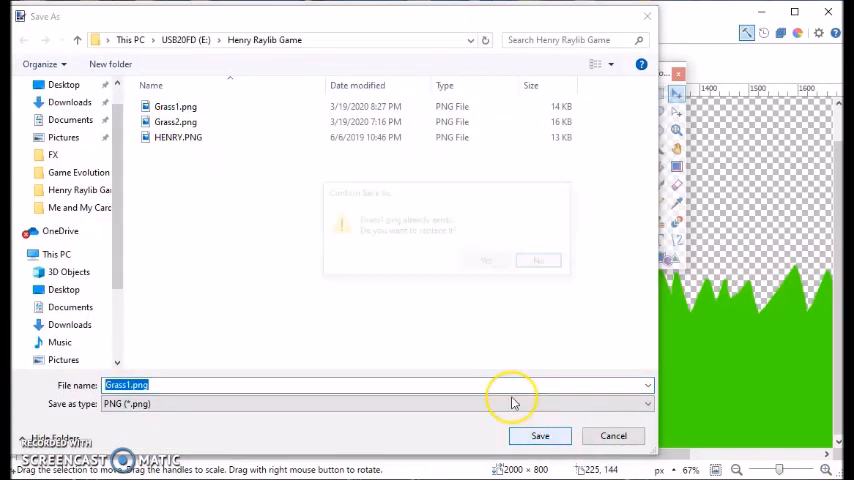
left_click(540, 436)
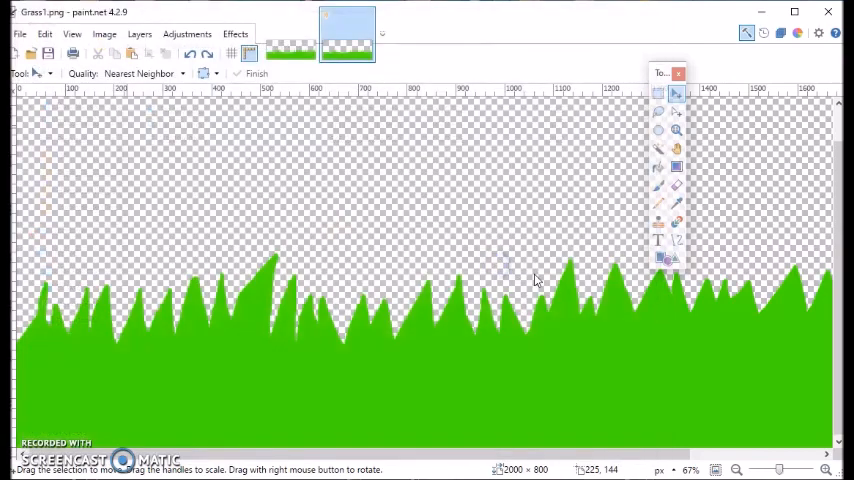
mouse_move(616, 84)
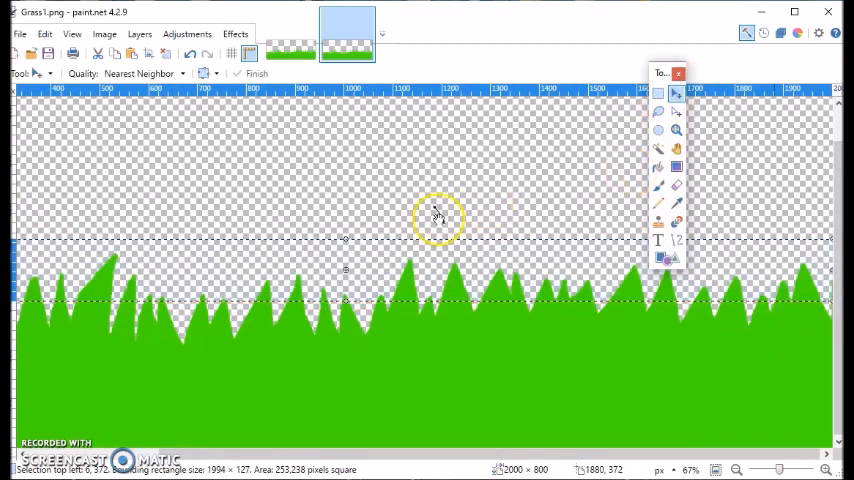
Cut a horizontal band out of the grass tops, leaving detached blade tips.
left_click_drag(436, 218, 440, 248)
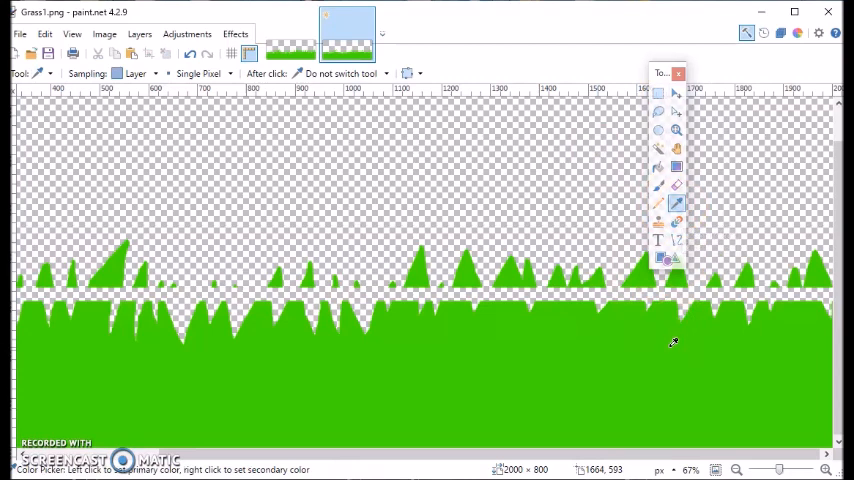
left_click(676, 240)
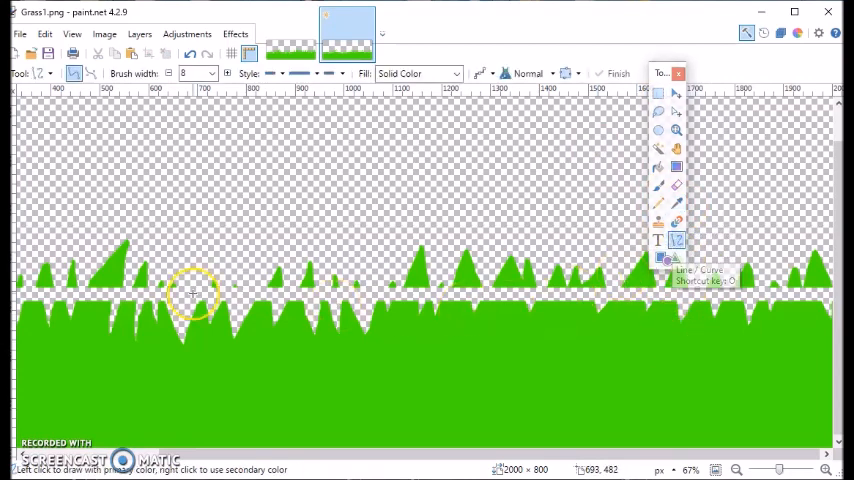
mouse_move(30, 304)
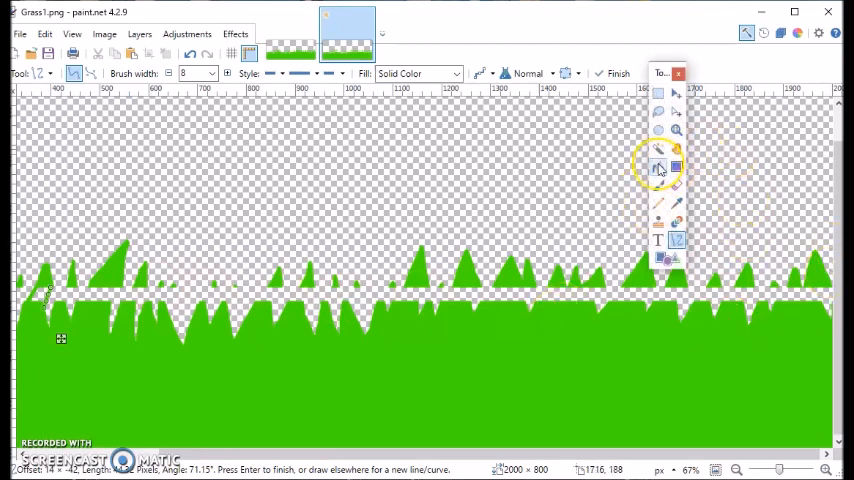
left_click(658, 168)
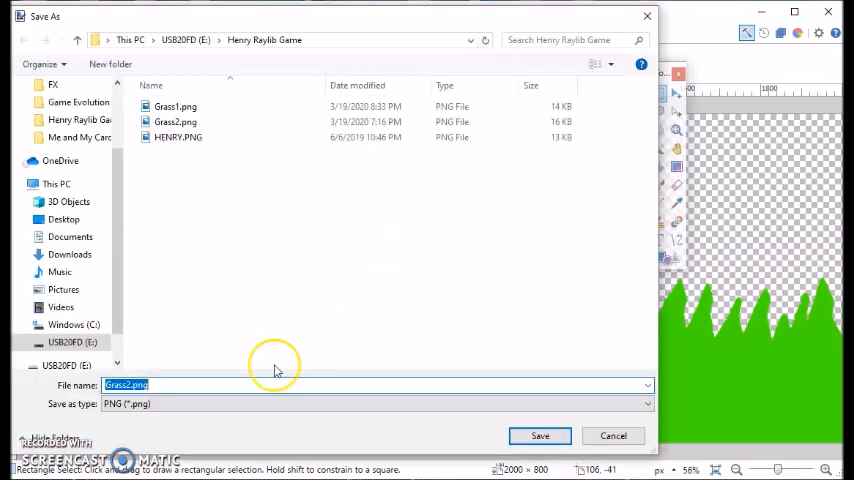
mouse_move(390, 196)
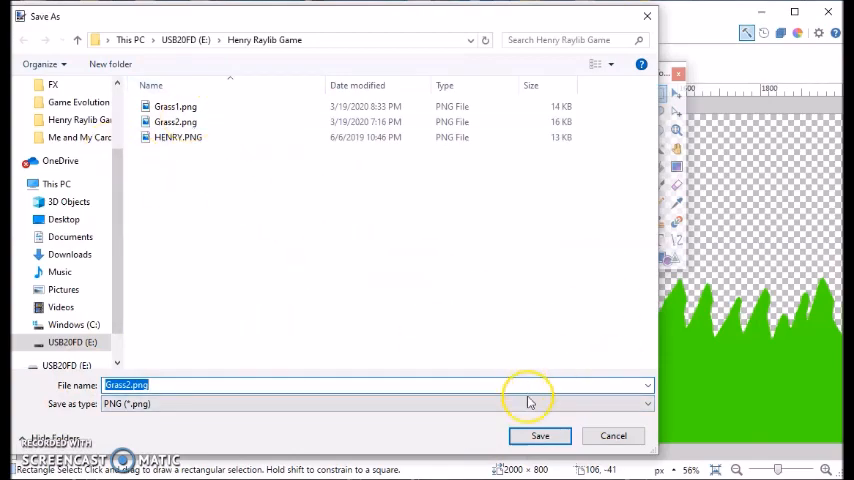
Save the reshaped image as Grass2.png and switch to the Grass2 image.
left_click(540, 436)
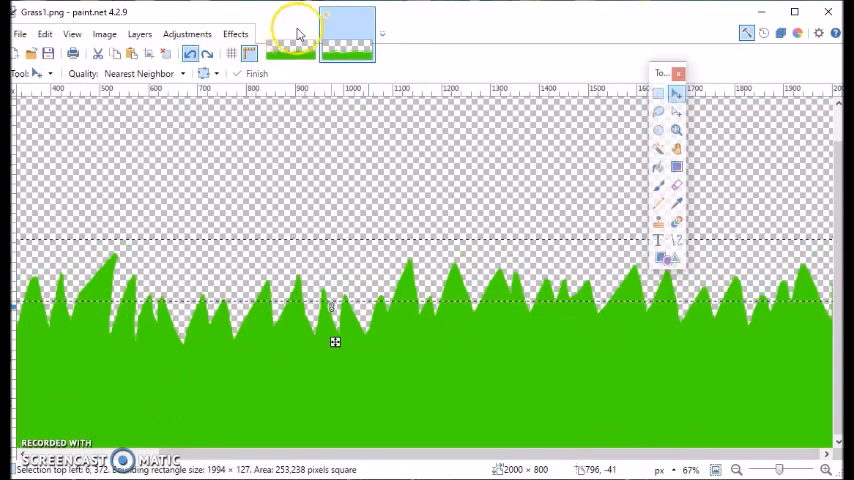
left_click(344, 36)
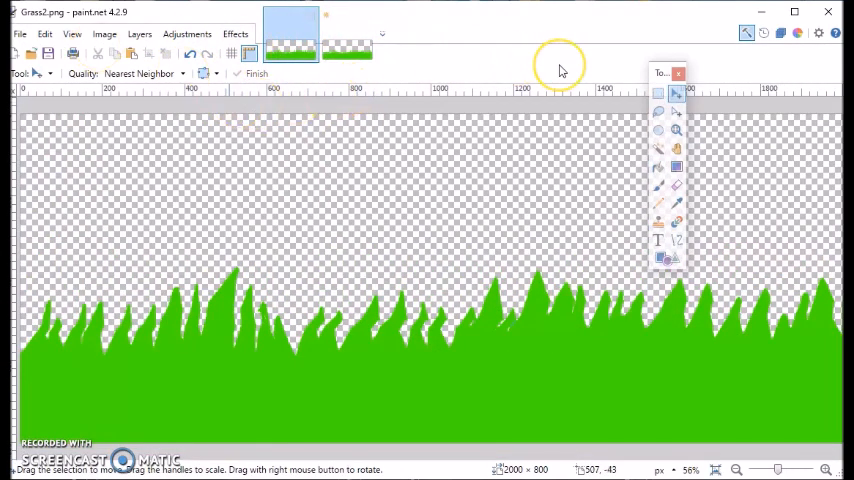
mouse_move(308, 90)
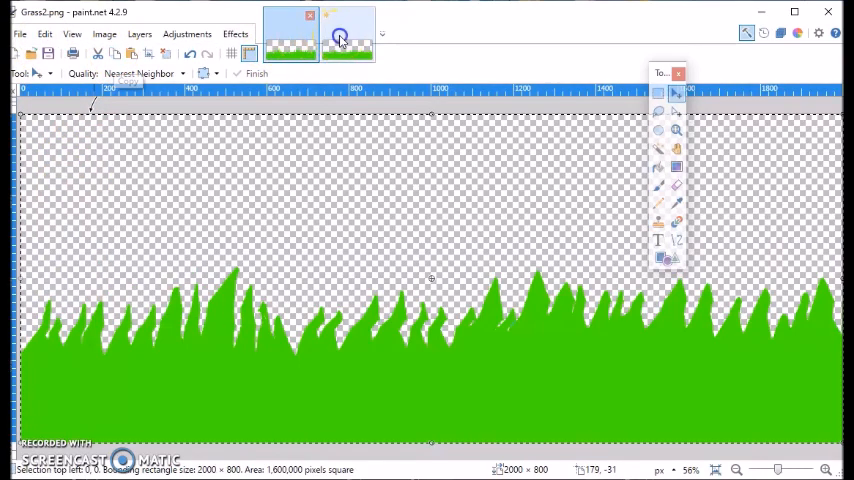
Widen the canvas to 4000 pixels with the grass anchored on the left.
left_click(104, 32)
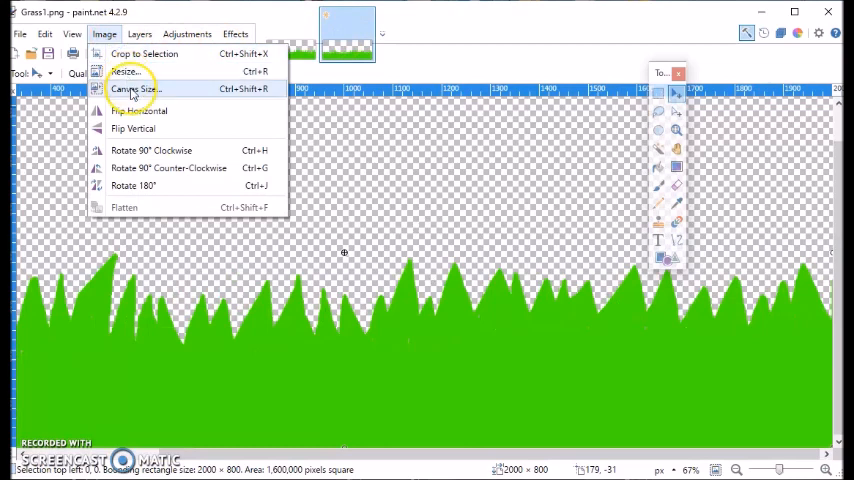
left_click(134, 88)
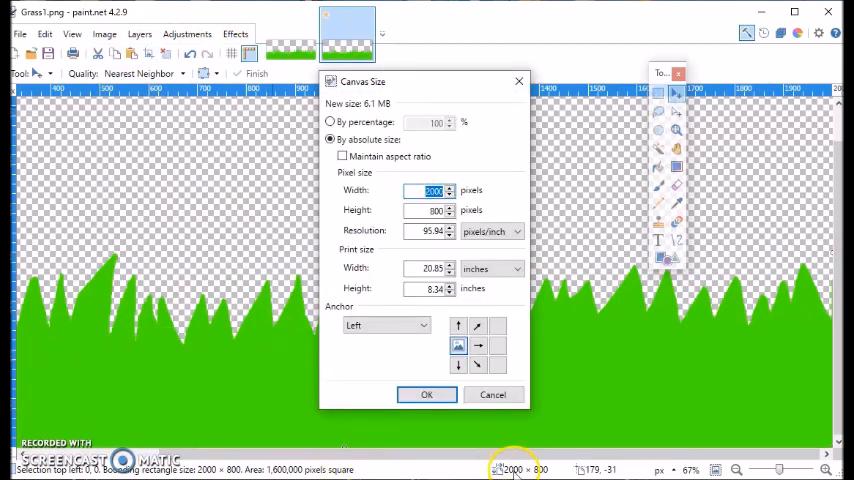
mouse_move(456, 244)
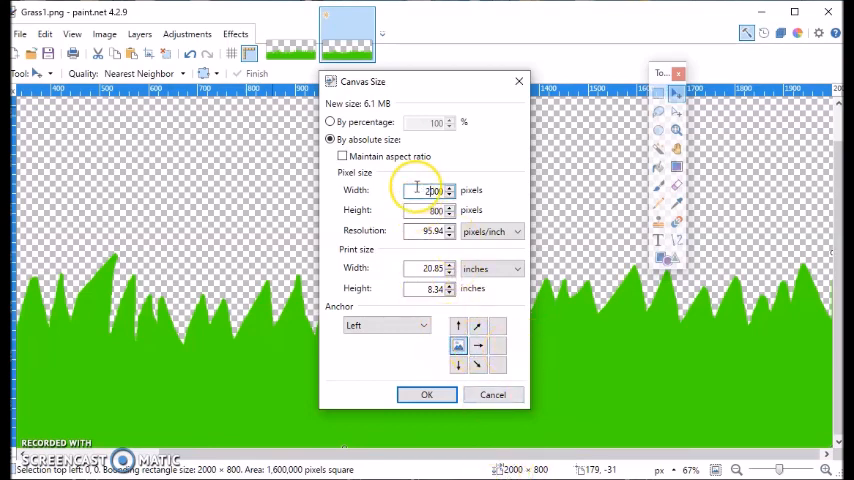
type("4000")
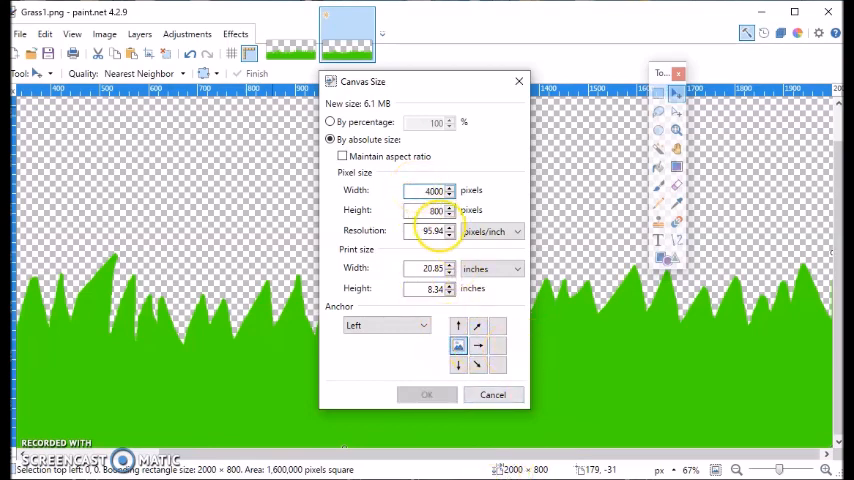
left_click(428, 394)
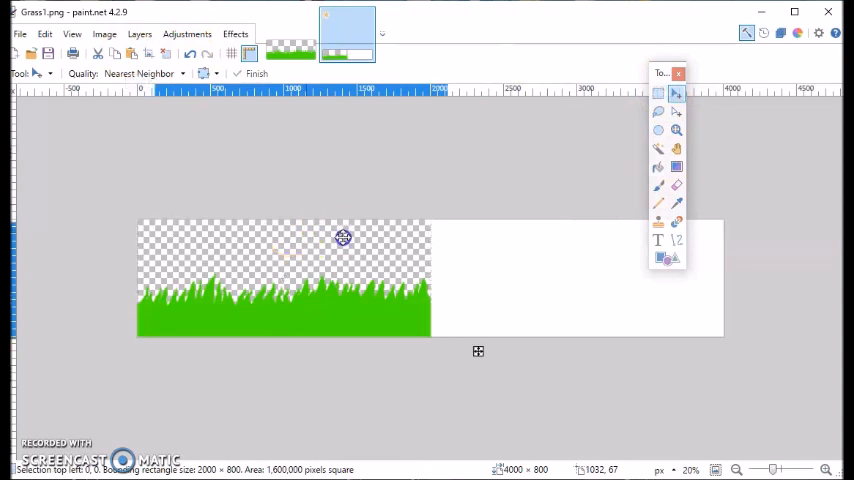
Save the widened image as Grass.png.
left_click_drag(344, 236, 576, 228)
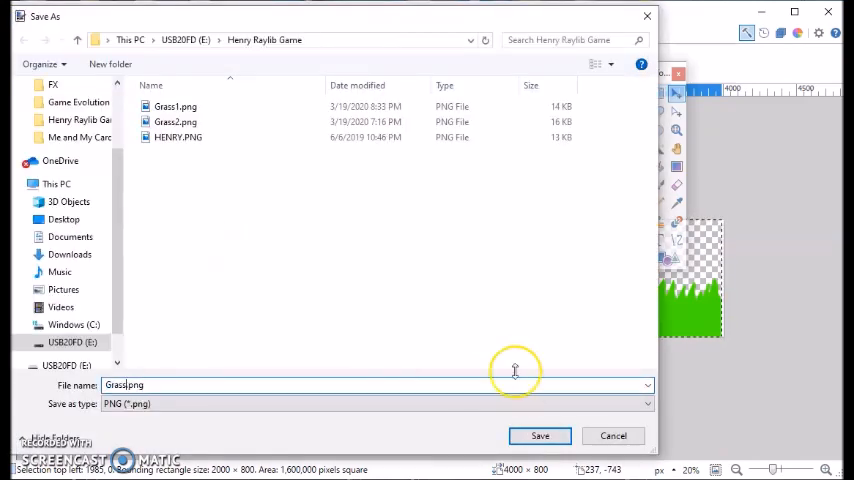
mouse_move(388, 406)
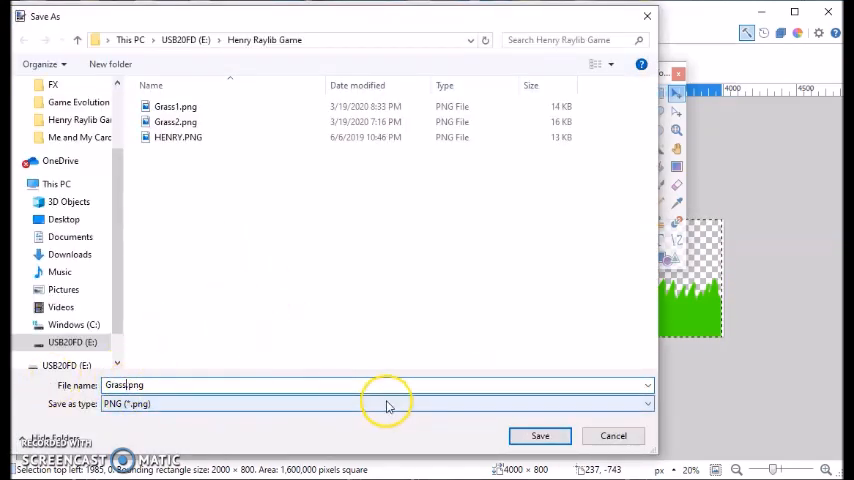
left_click(540, 436)
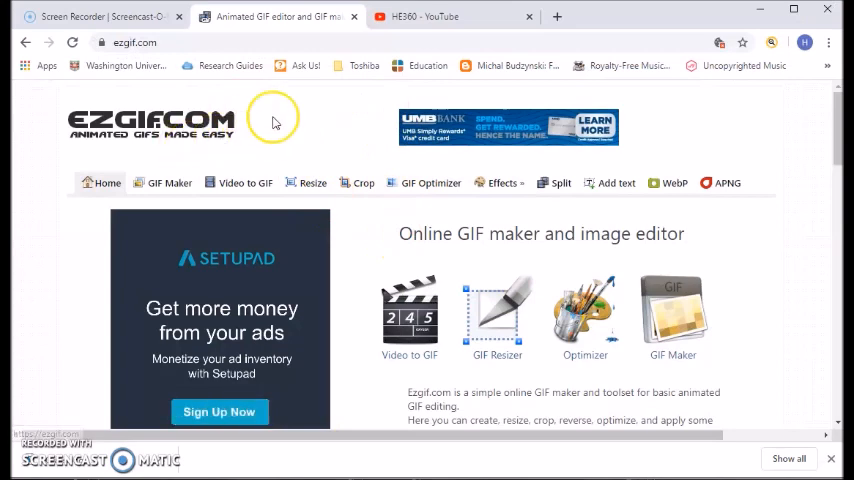
mouse_move(270, 144)
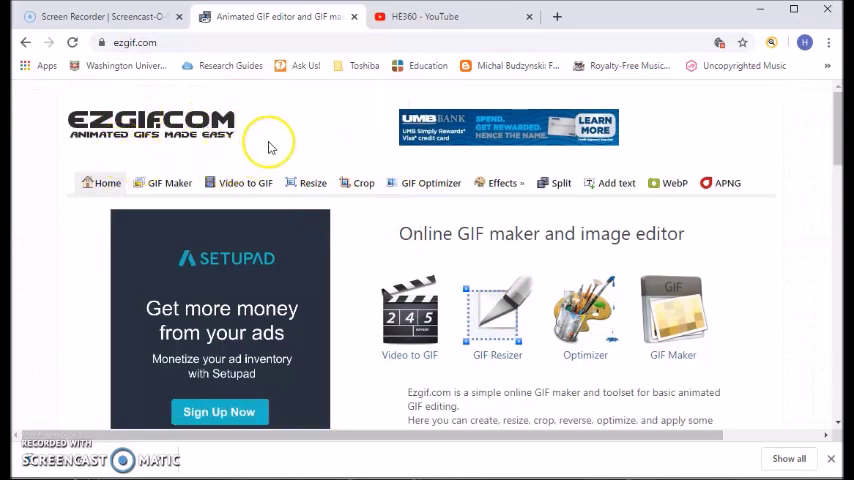
mouse_move(152, 164)
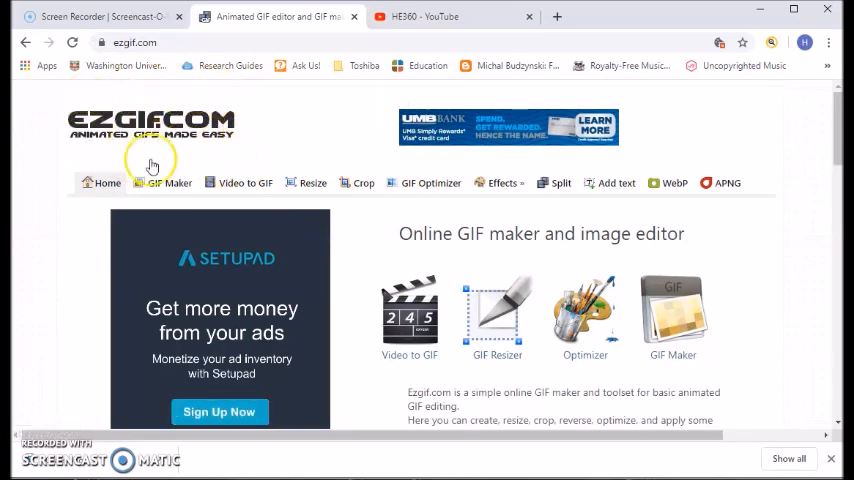
mouse_move(90, 126)
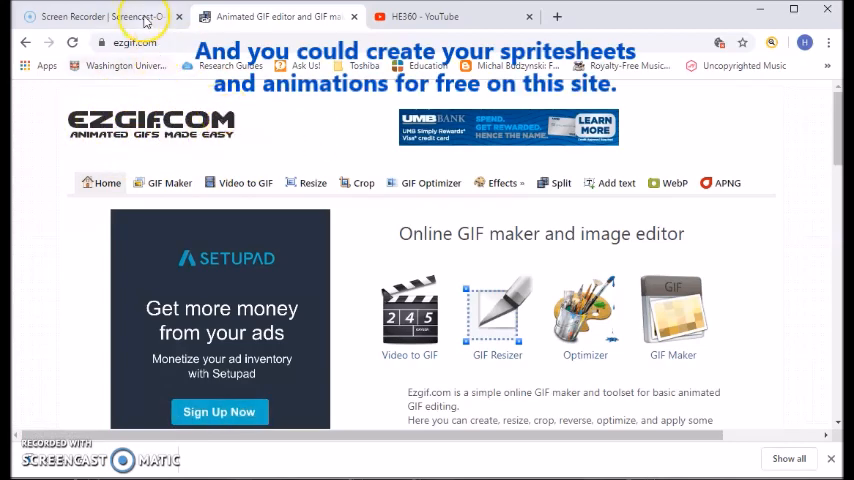
mouse_move(756, 252)
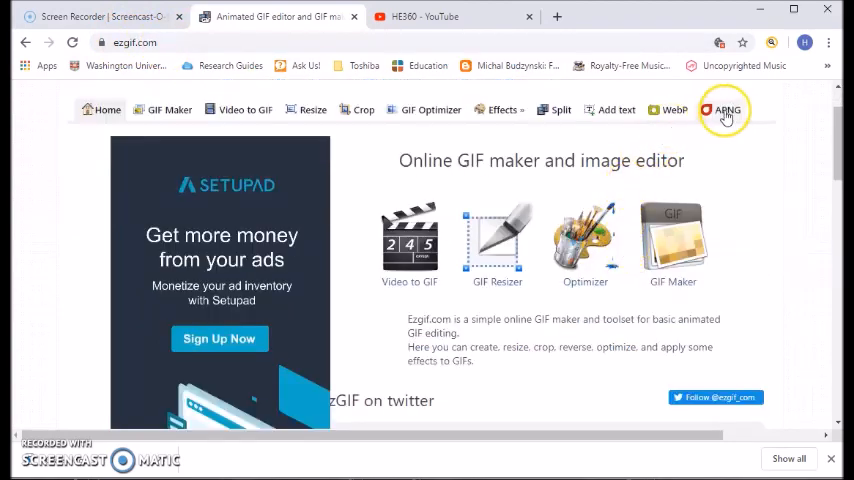
Upload Grass1.png and Grass2.png as frames in the ezgif APNG maker.
left_click(726, 108)
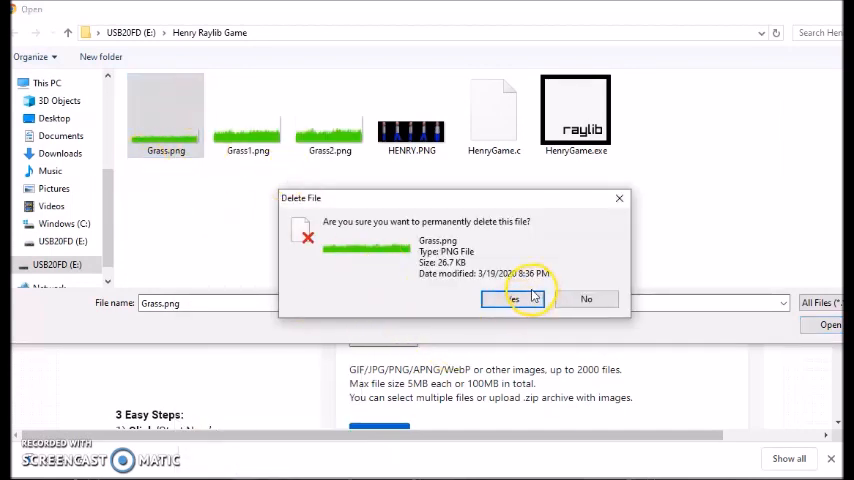
left_click(514, 298)
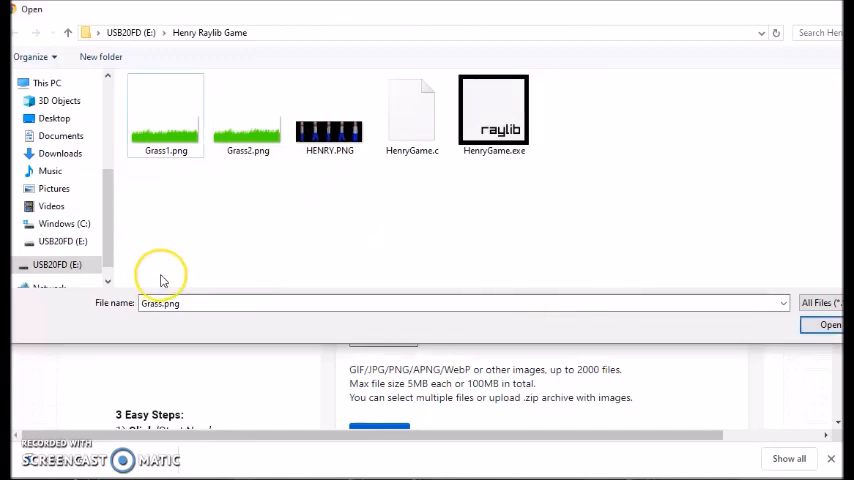
left_click(248, 110)
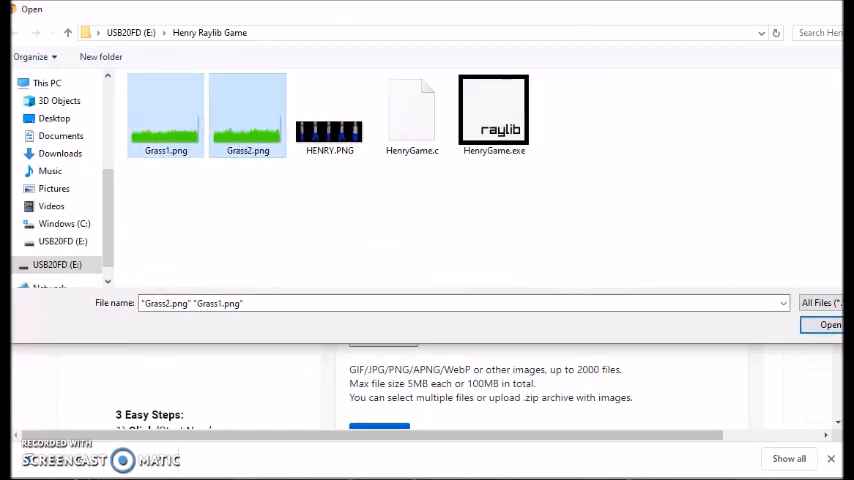
left_click(828, 324)
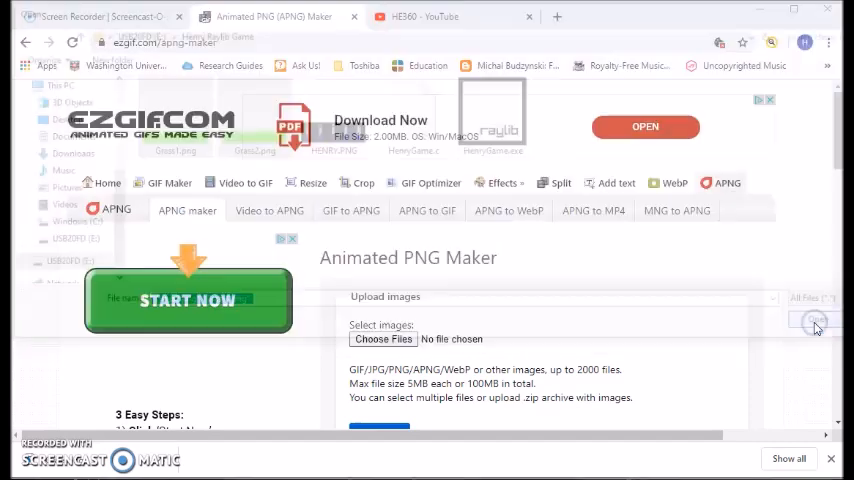
left_click(384, 338)
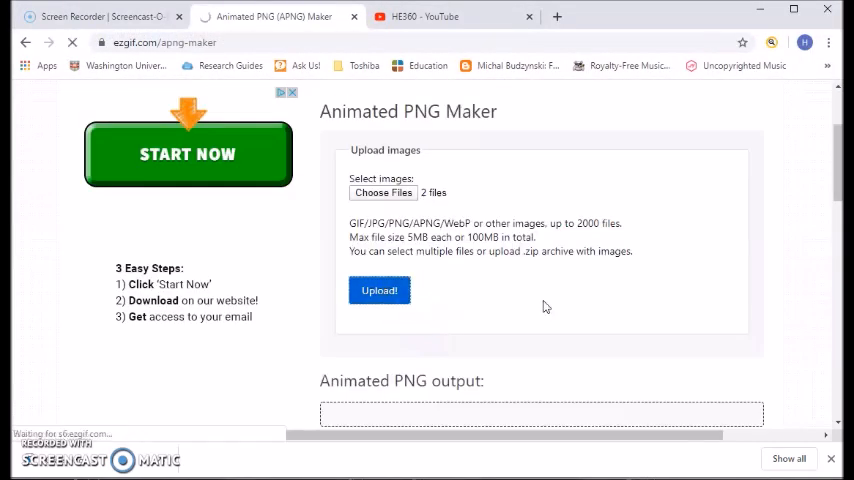
Make the animated PNG with "don't stack frames" enabled.
left_click(380, 290)
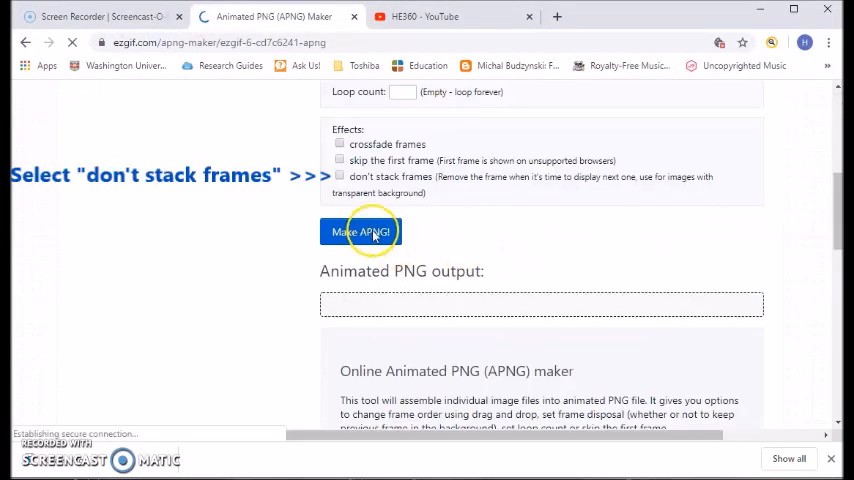
left_click(360, 232)
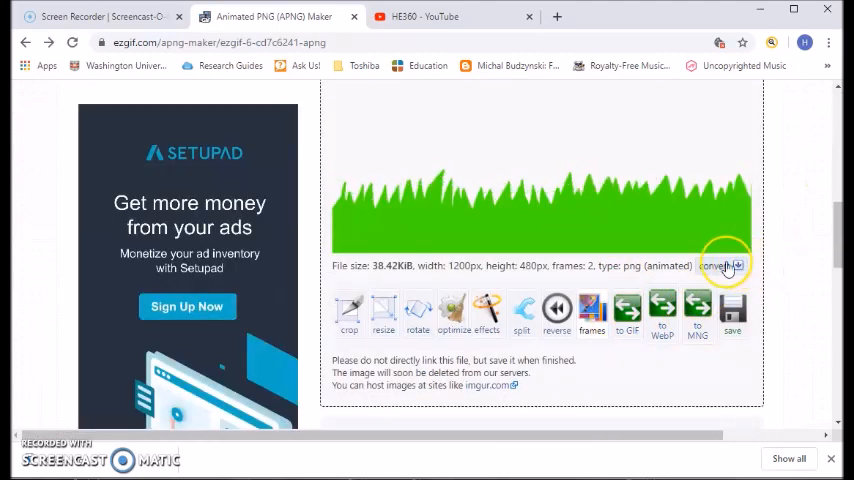
Convert the animation to a horizontally stacked sprite sheet and download it.
left_click(720, 264)
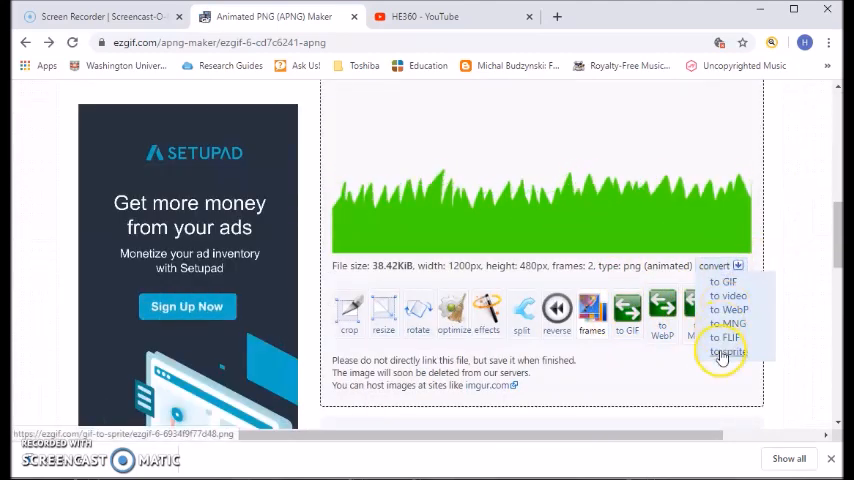
left_click(728, 344)
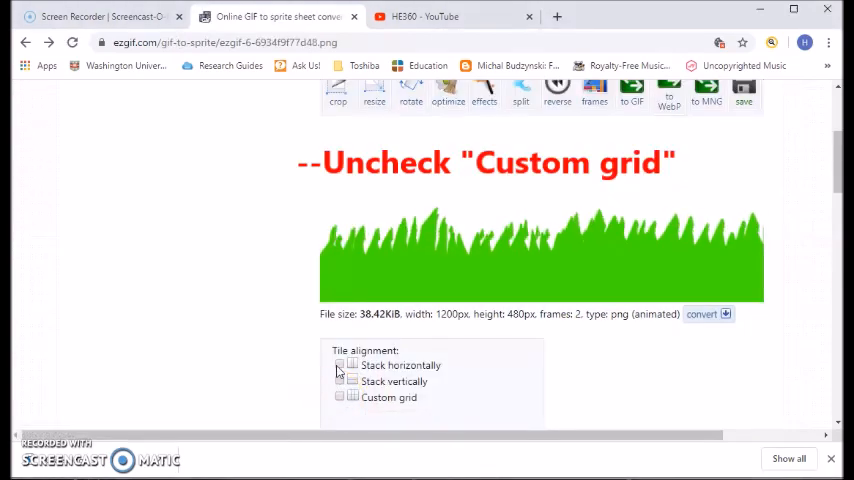
left_click(340, 364)
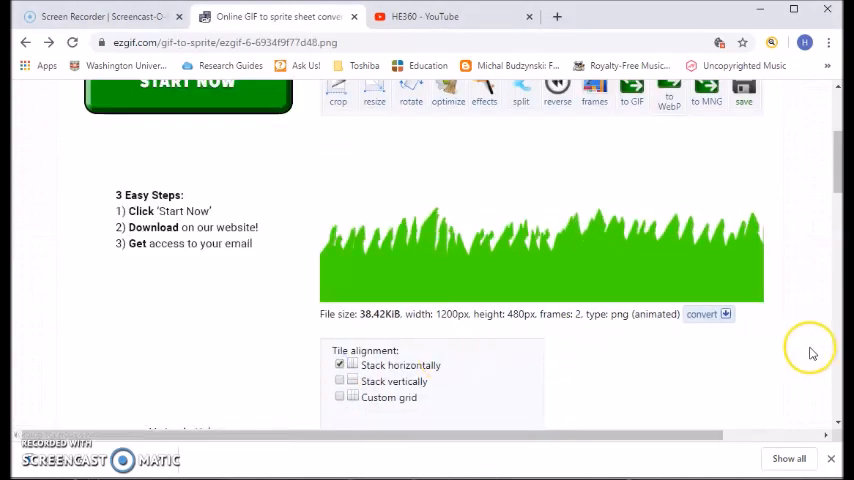
scroll("down", 3)
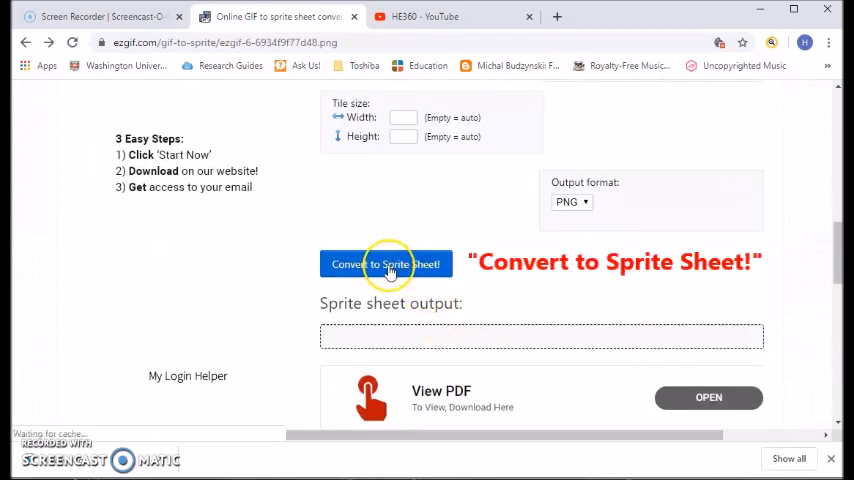
left_click(384, 264)
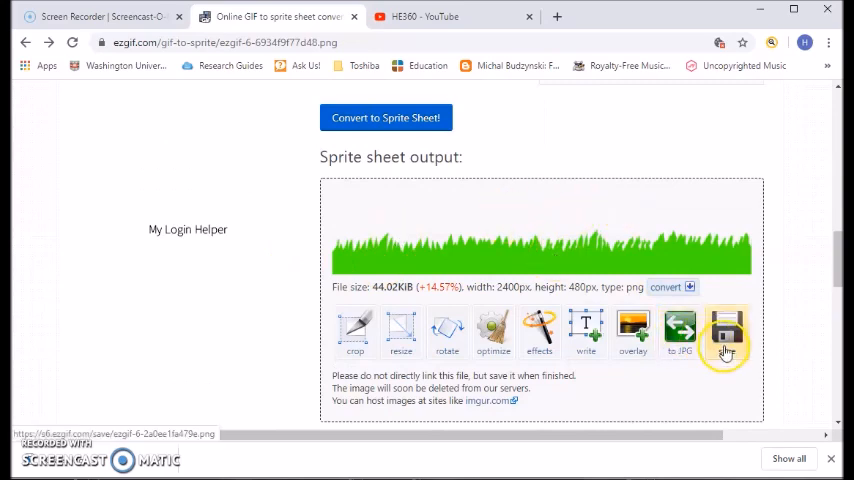
left_click(724, 330)
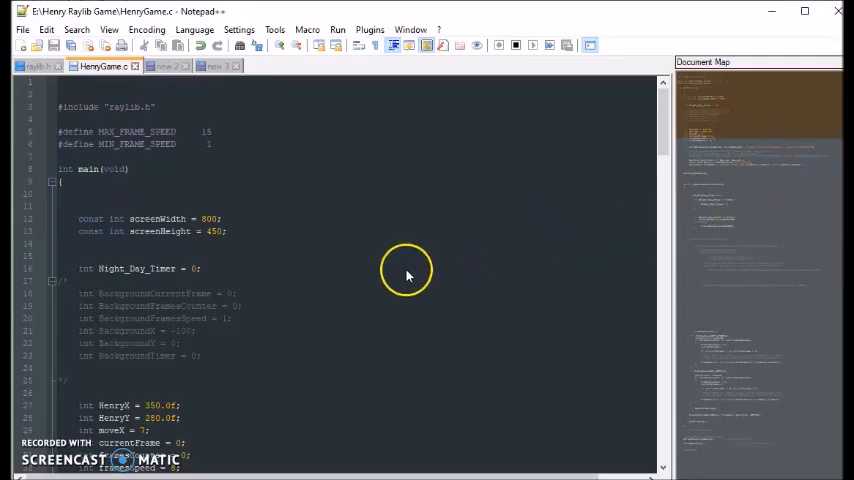
mouse_move(322, 208)
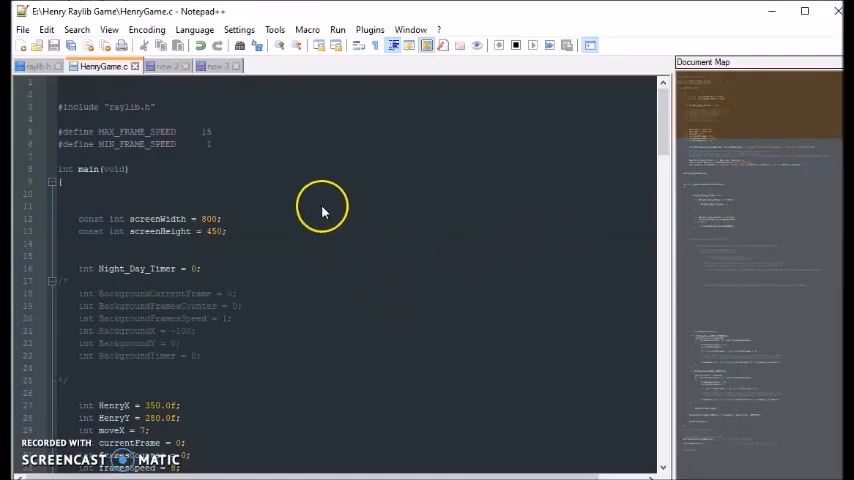
mouse_move(184, 328)
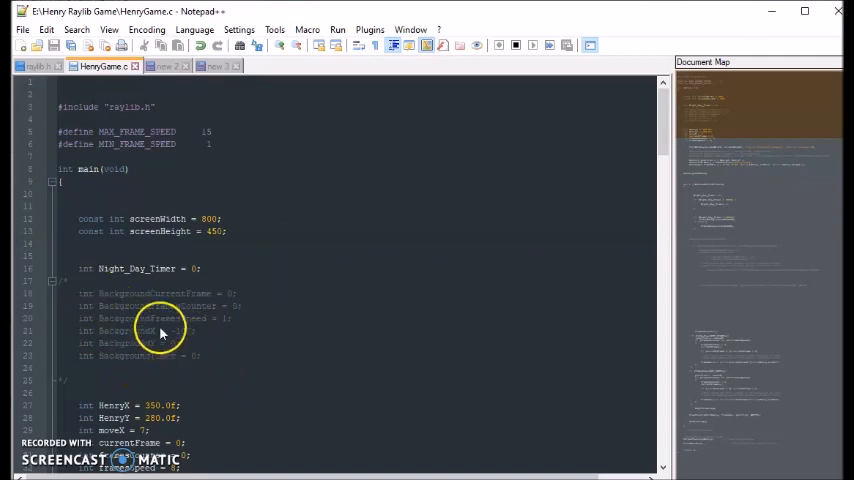
mouse_move(72, 360)
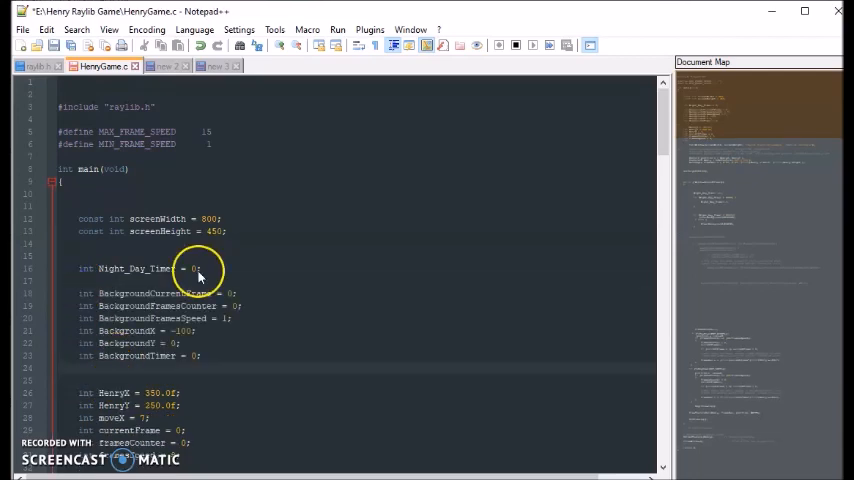
mouse_move(110, 318)
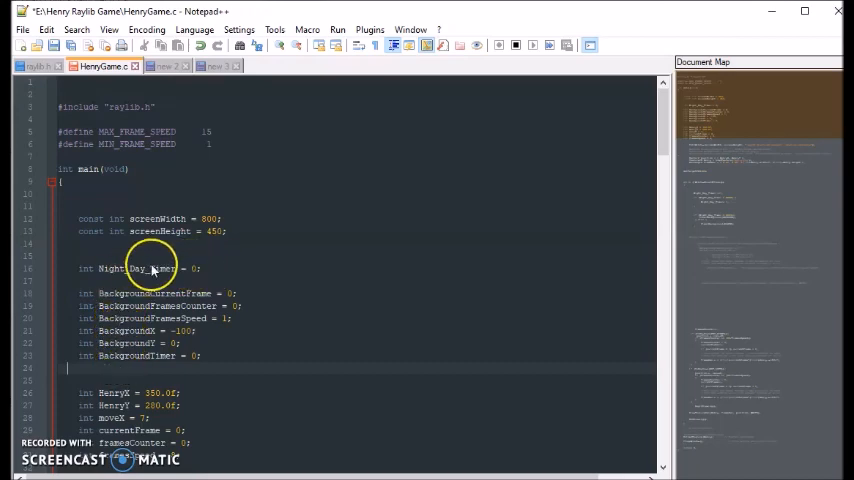
mouse_move(184, 292)
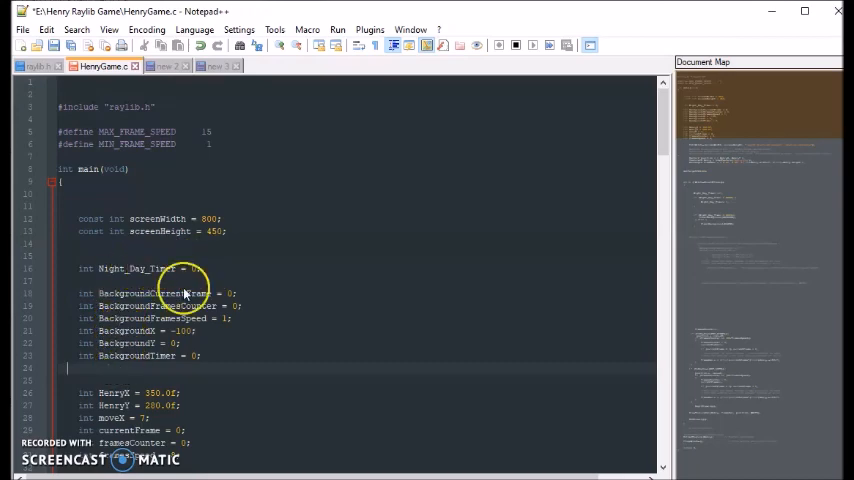
mouse_move(184, 364)
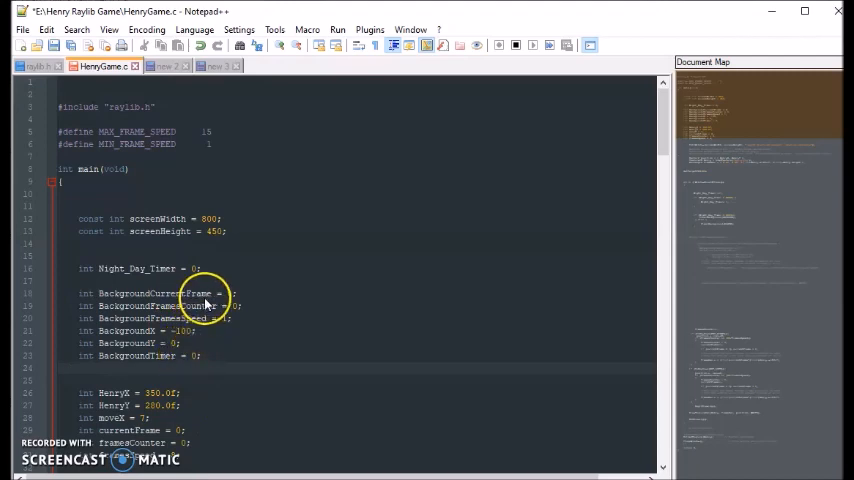
mouse_move(212, 292)
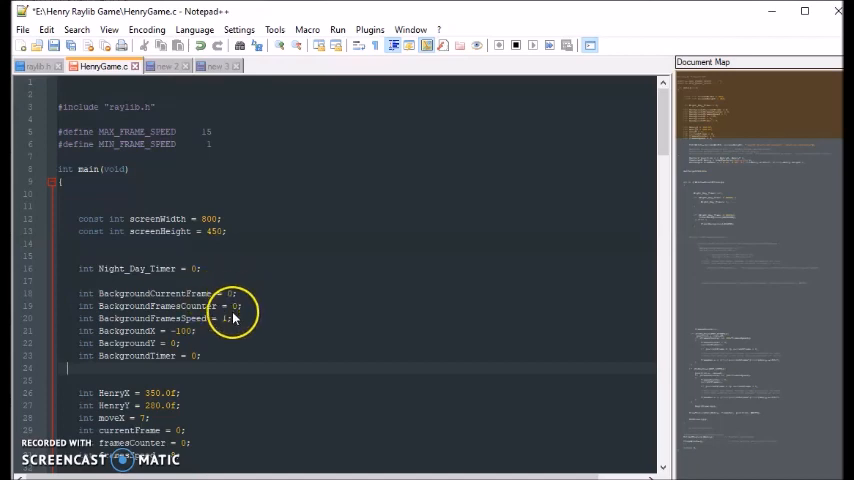
mouse_move(230, 300)
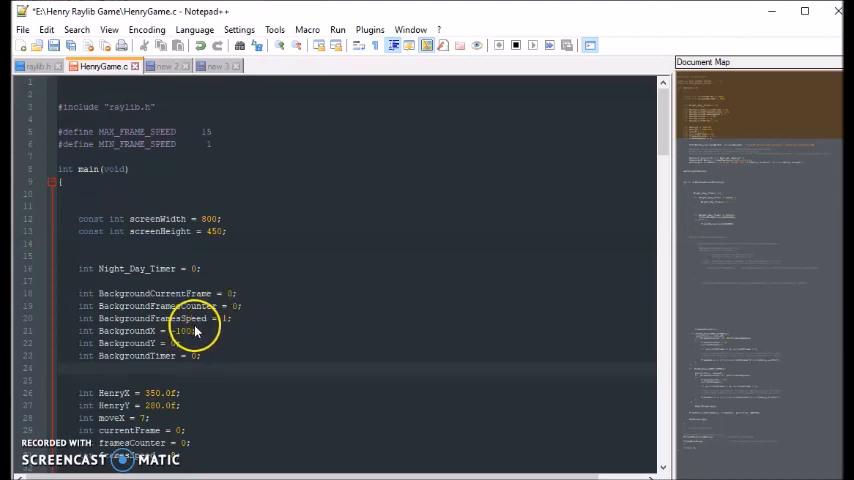
mouse_move(156, 340)
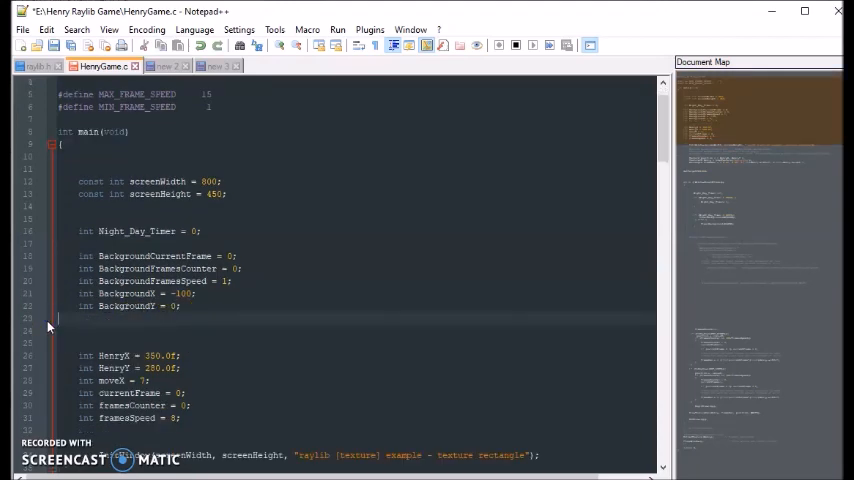
mouse_move(168, 256)
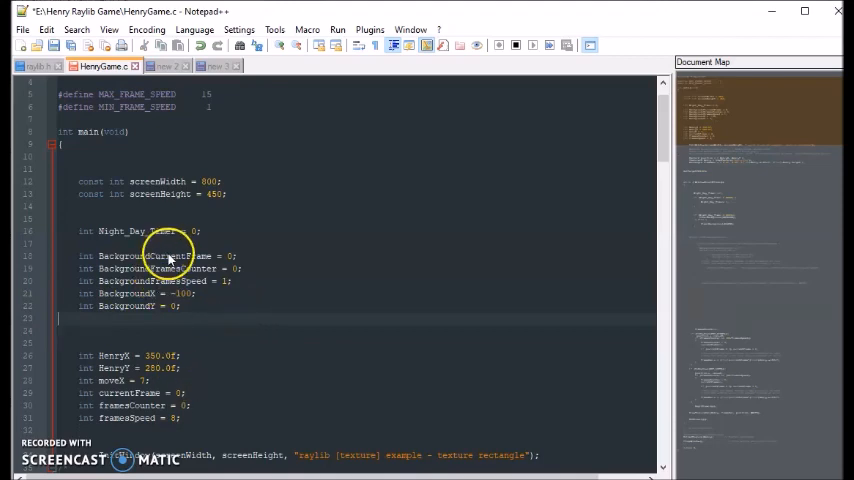
scroll("down", 3)
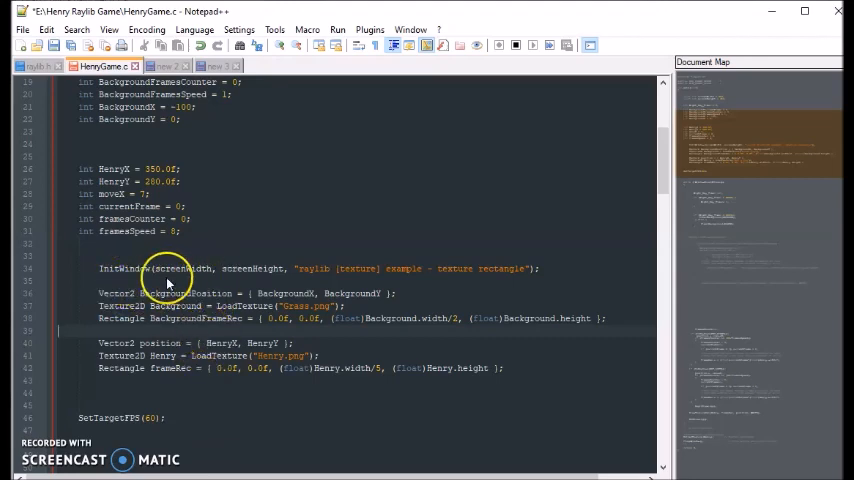
mouse_move(110, 284)
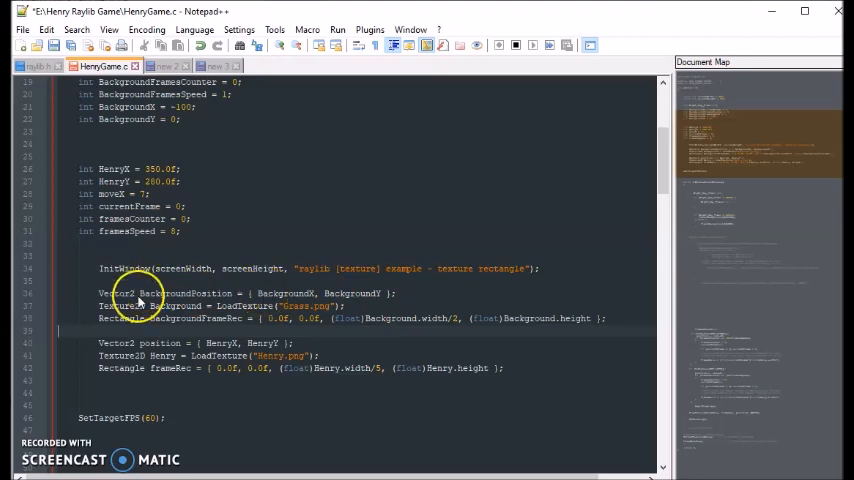
mouse_move(356, 302)
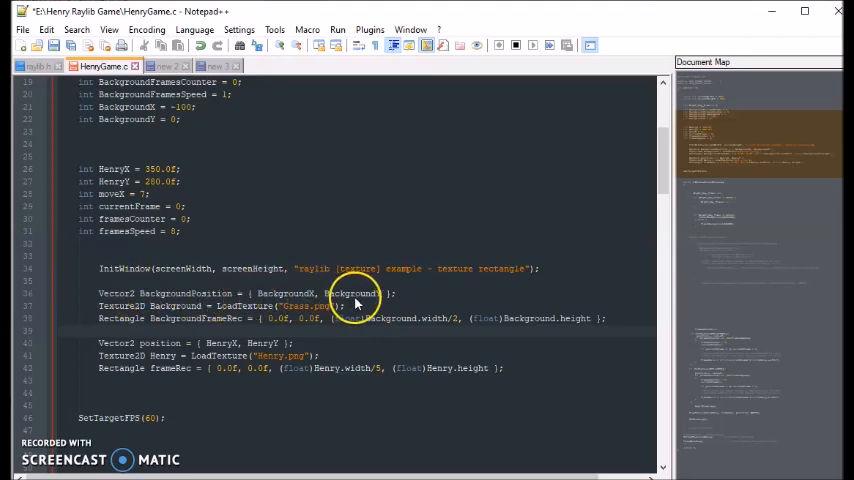
mouse_move(142, 304)
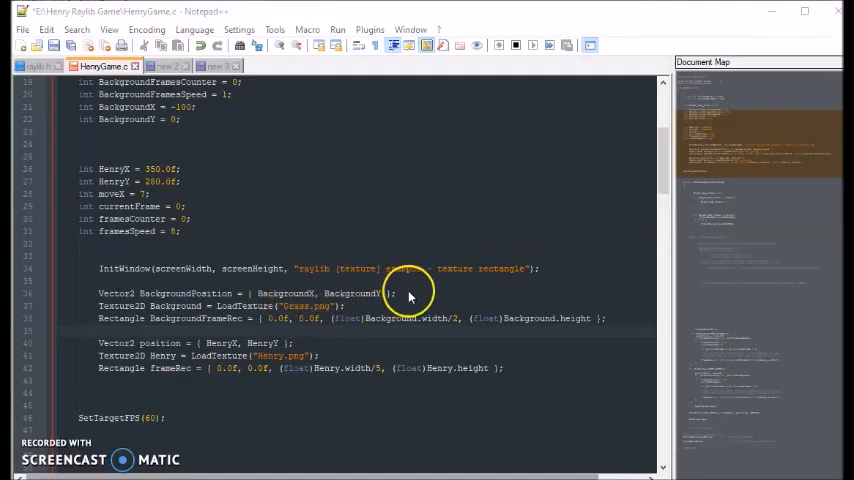
mouse_move(236, 324)
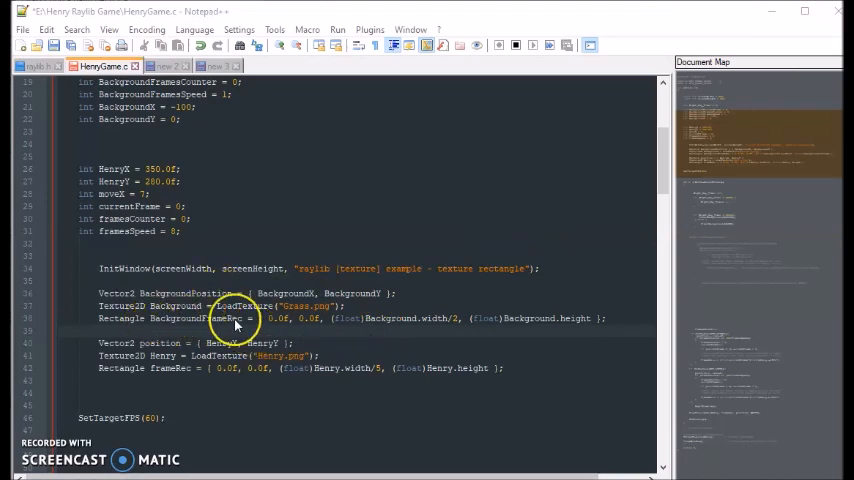
mouse_move(336, 318)
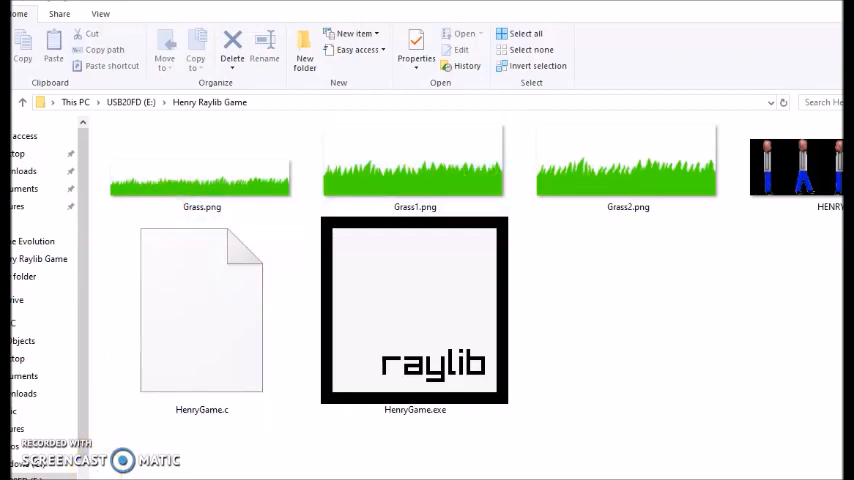
double_click(200, 310)
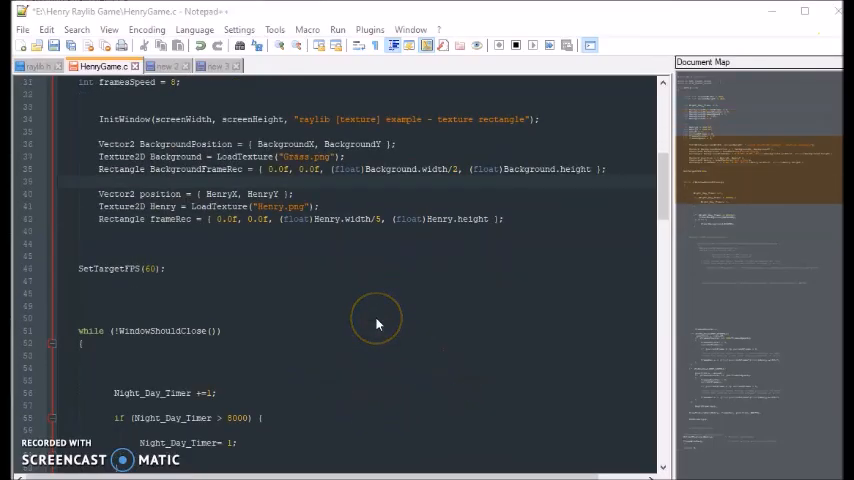
scroll("down", 3)
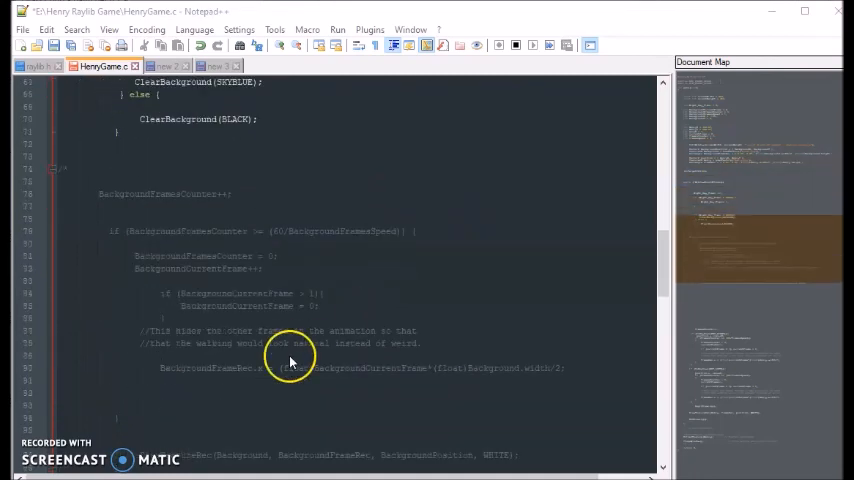
mouse_move(104, 438)
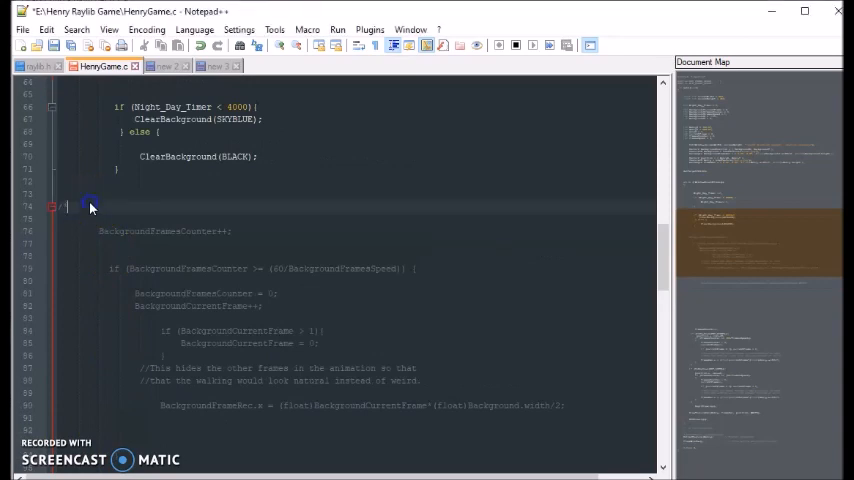
scroll("down", 3)
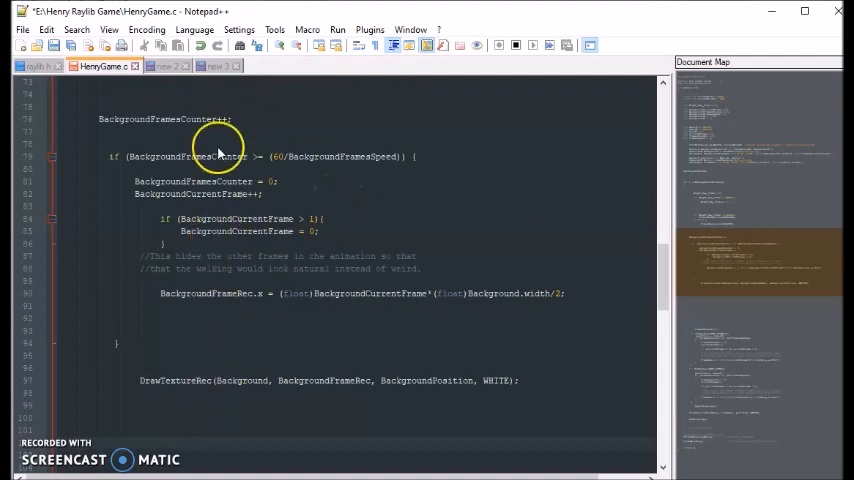
mouse_move(220, 140)
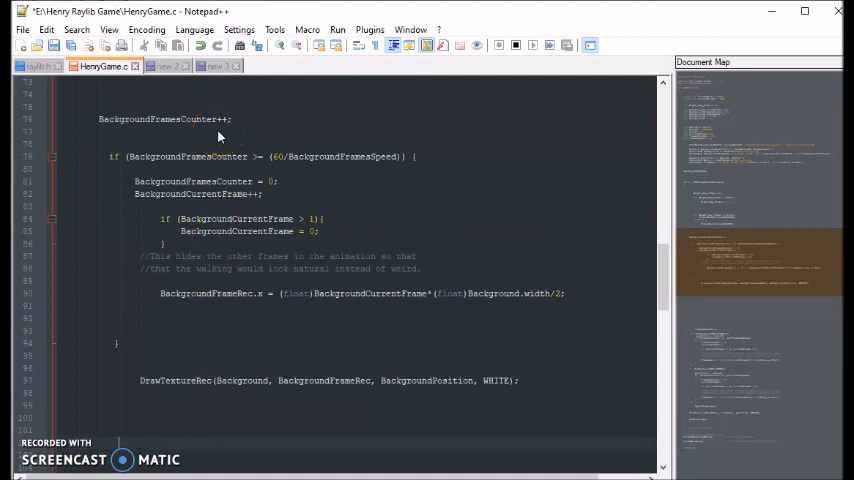
scroll("down", 3)
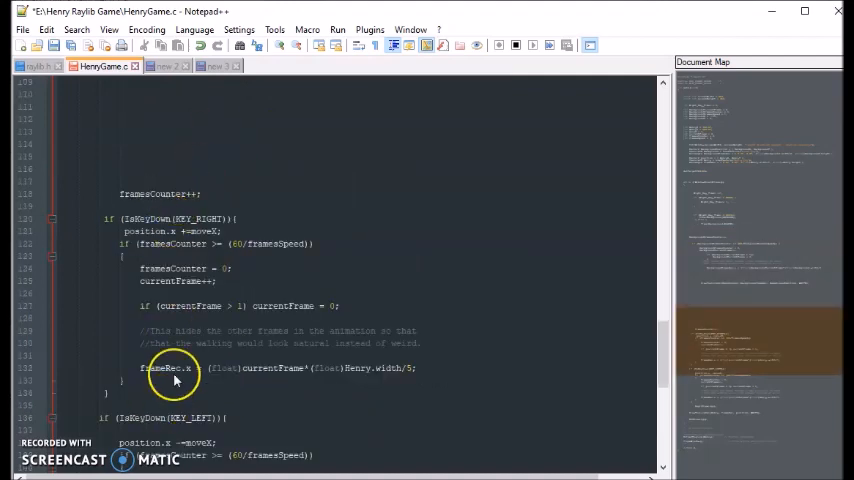
mouse_move(430, 388)
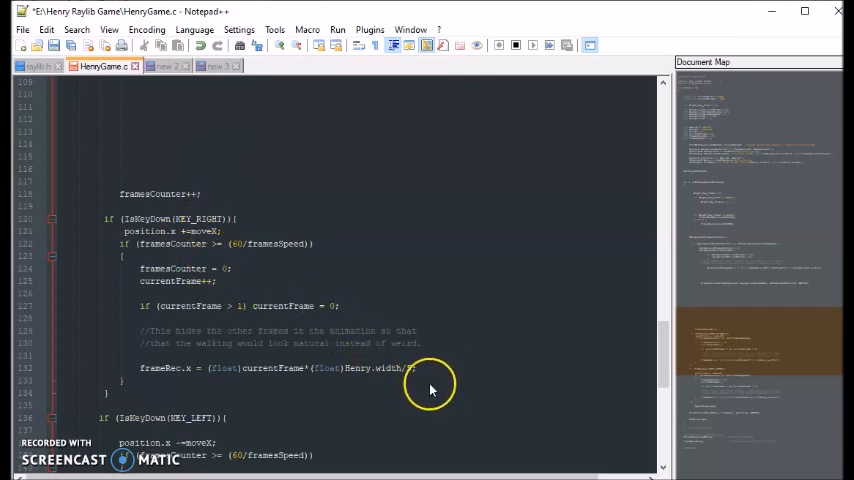
scroll("up", 3)
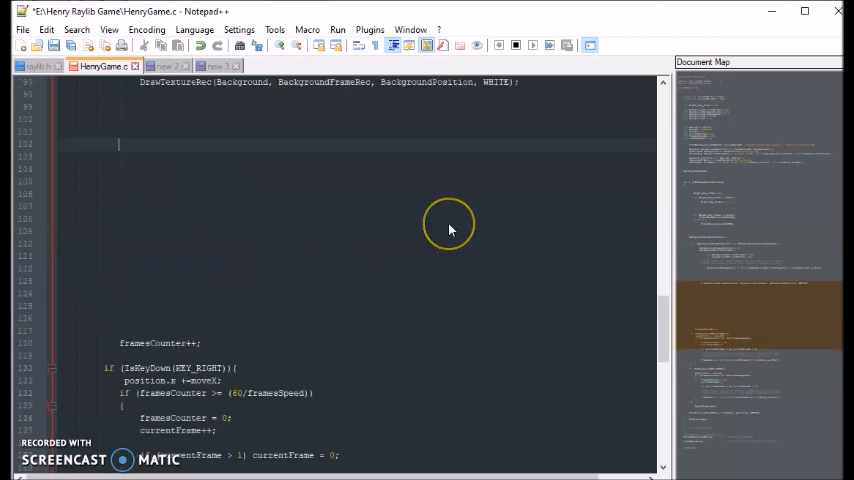
scroll("up", 3)
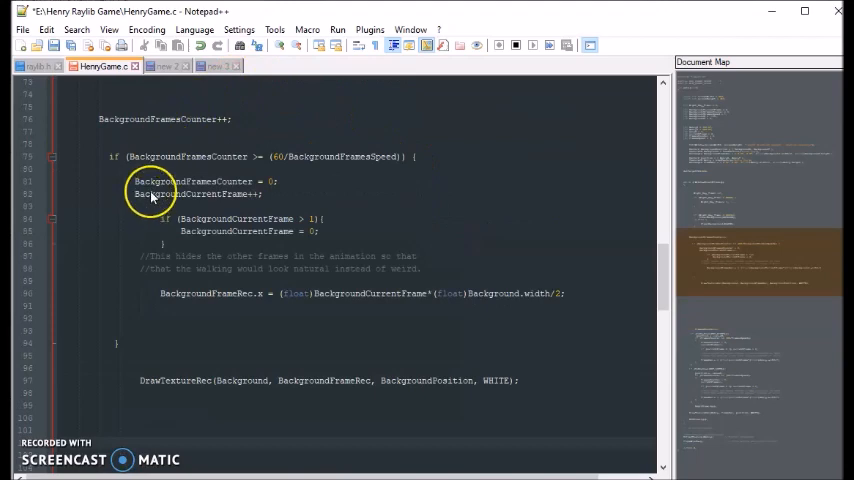
mouse_move(168, 244)
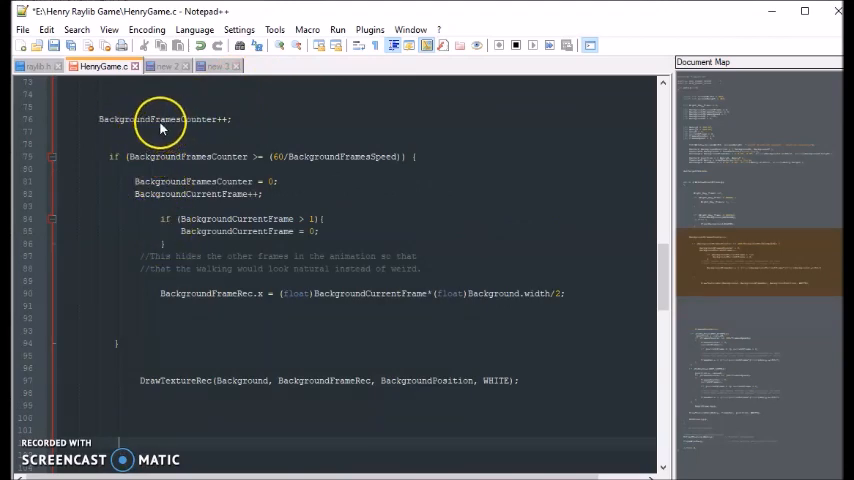
scroll("down", 3)
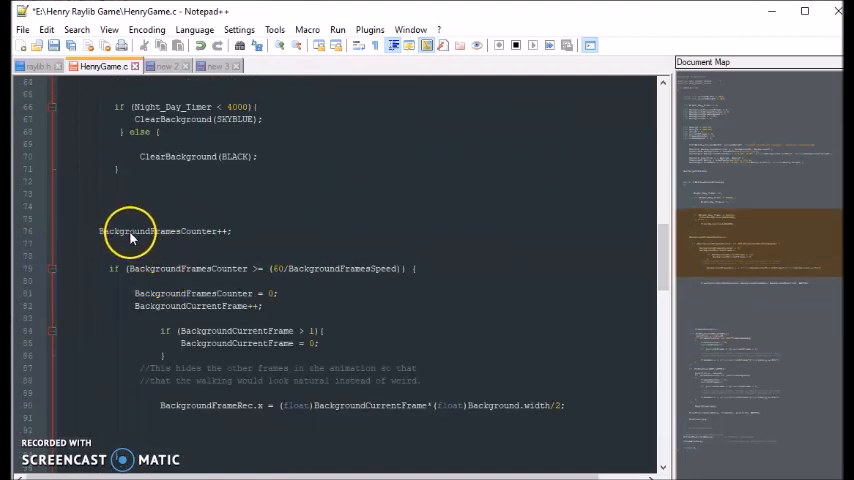
scroll("down", 3)
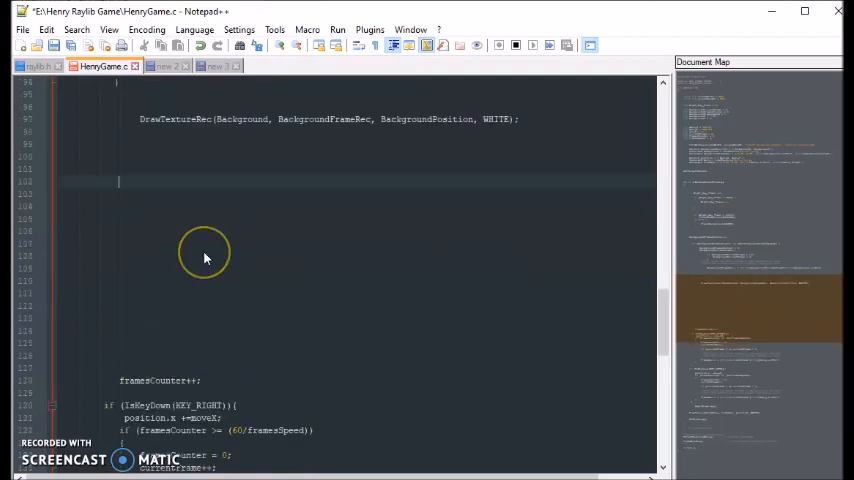
scroll("down", 3)
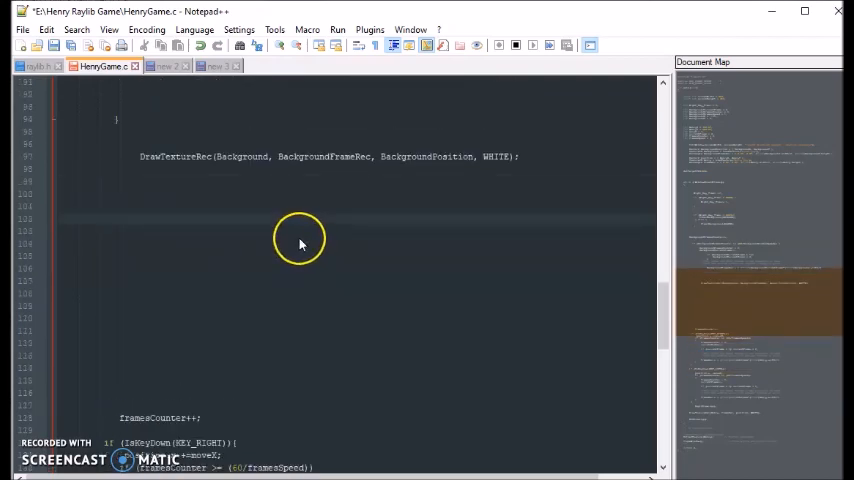
scroll("up", 3)
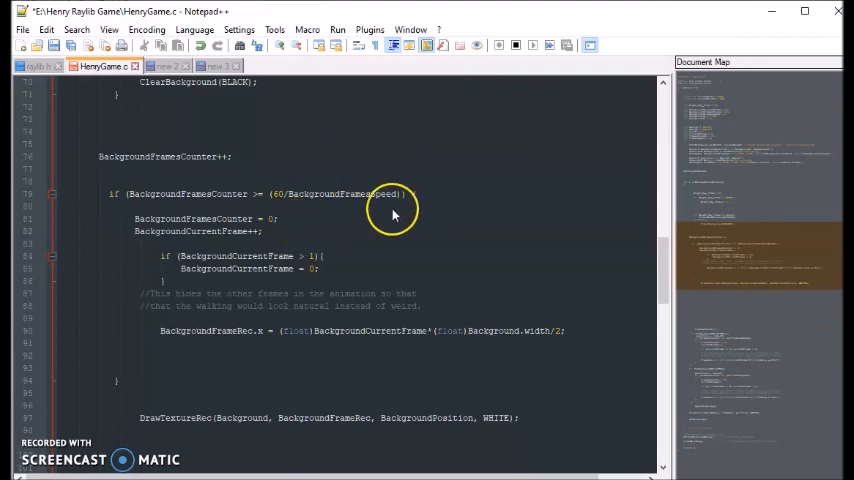
mouse_move(300, 210)
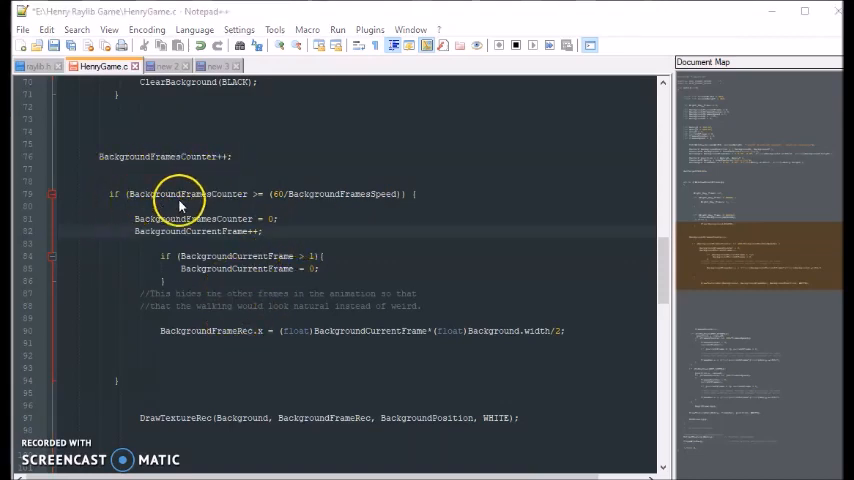
mouse_move(244, 204)
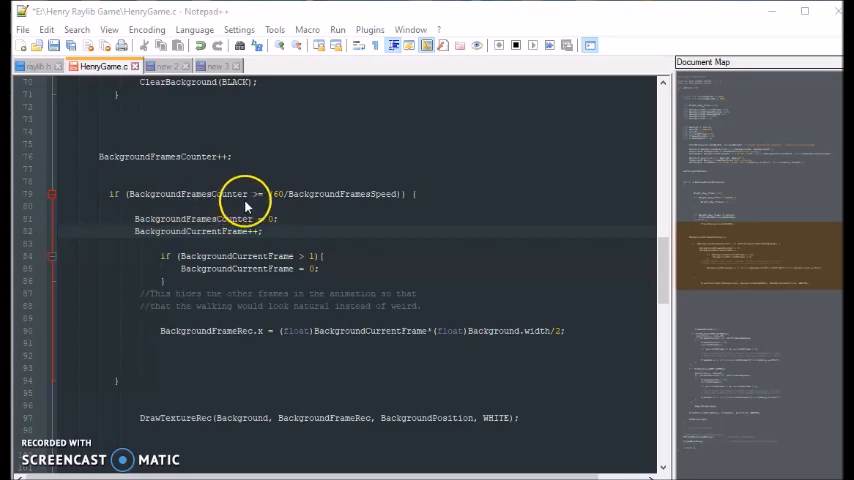
mouse_move(268, 196)
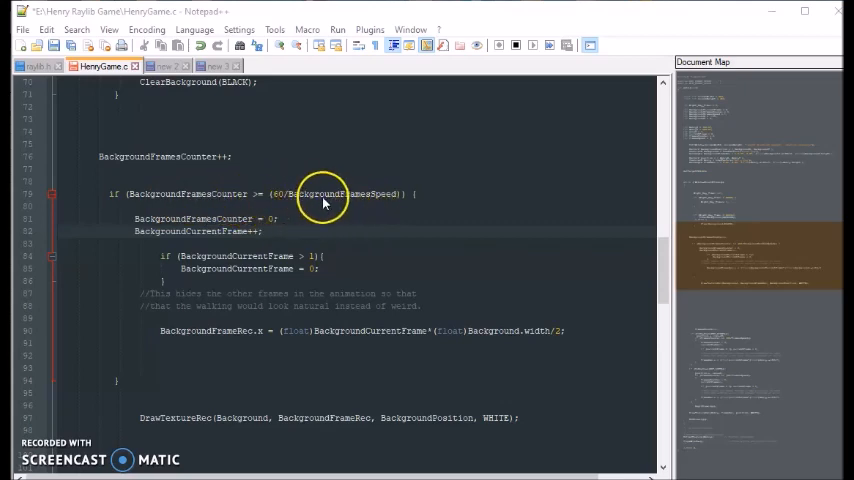
mouse_move(400, 196)
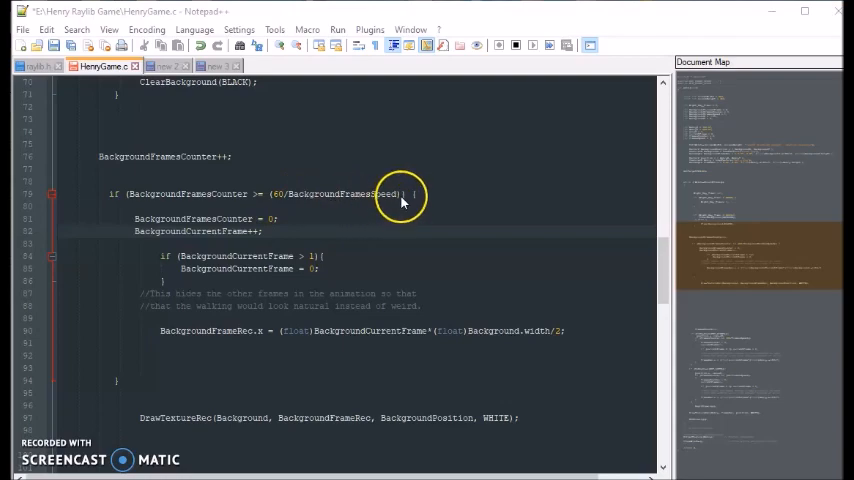
scroll("up", 3)
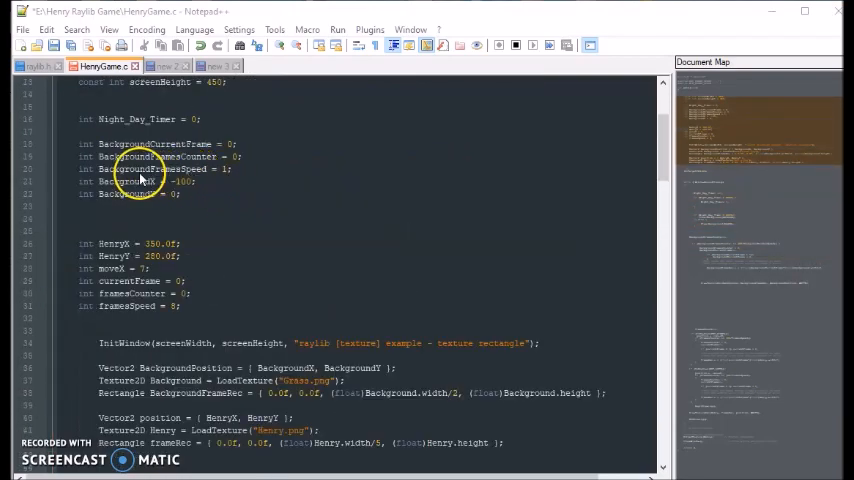
scroll("down", 3)
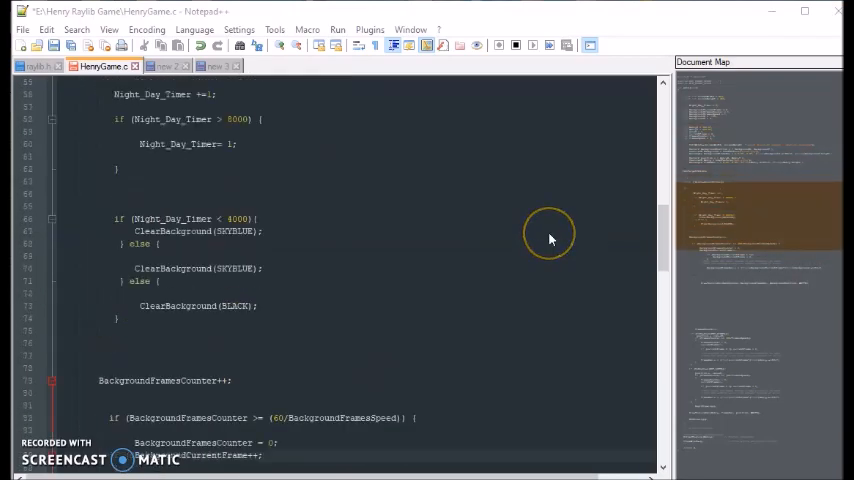
scroll("down", 3)
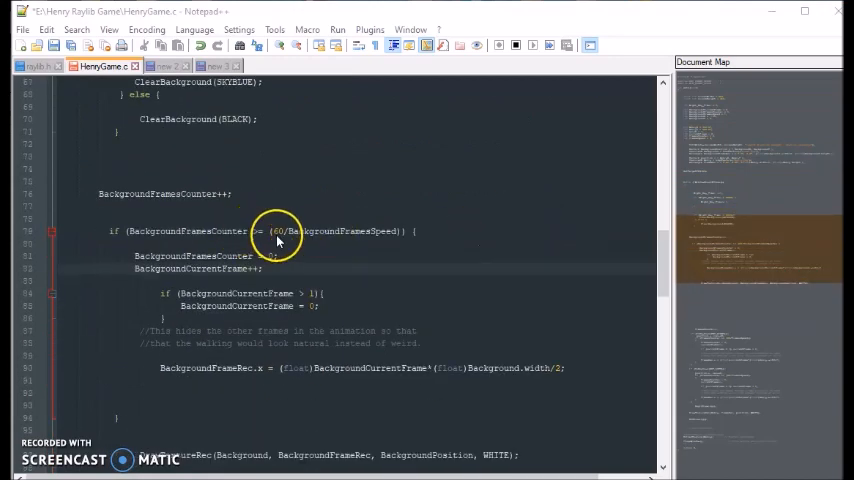
mouse_move(292, 242)
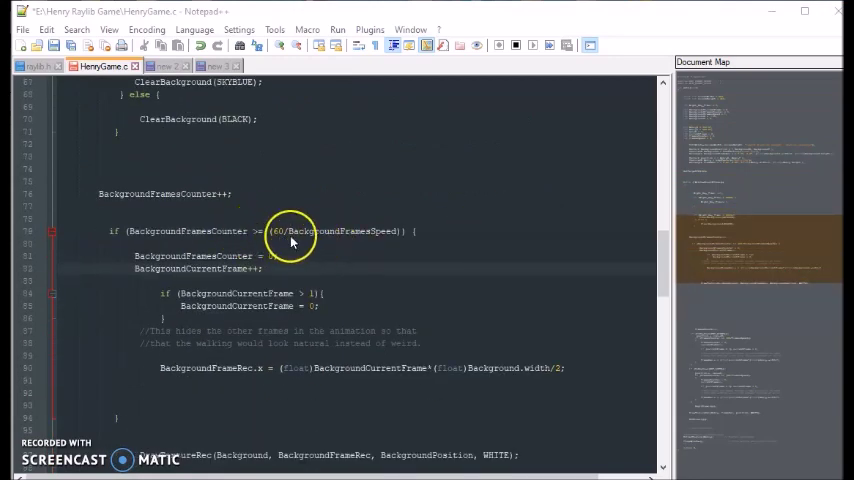
mouse_move(376, 248)
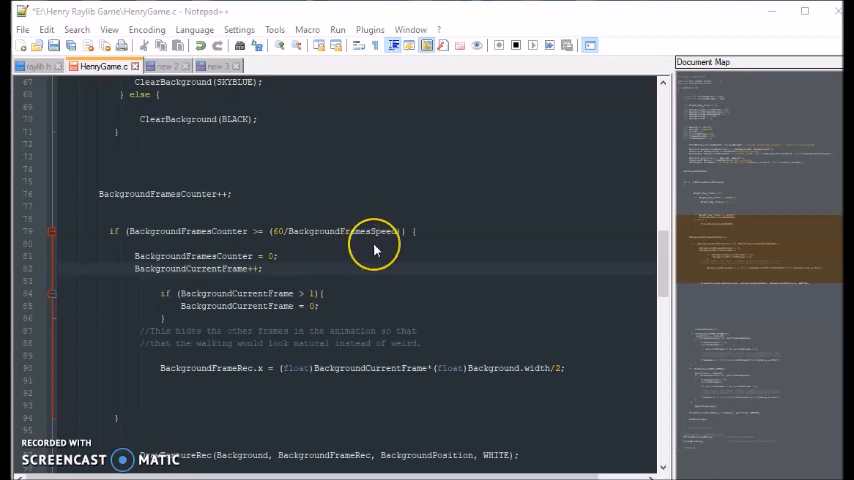
mouse_move(270, 236)
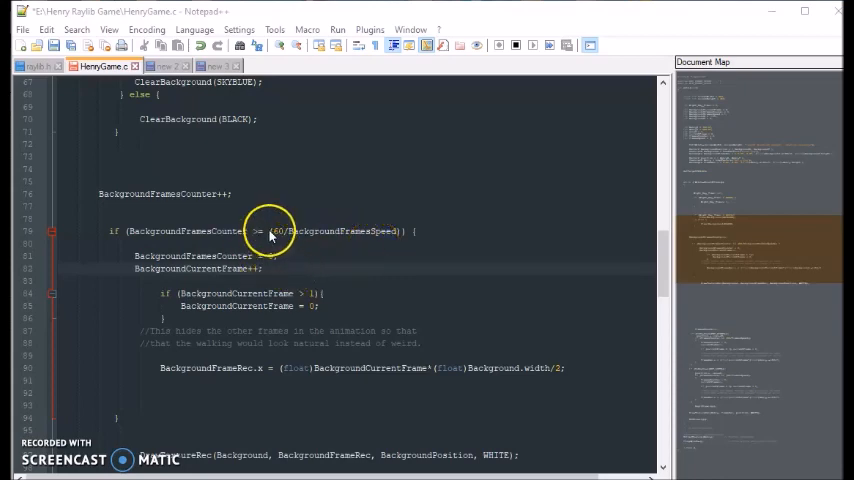
mouse_move(308, 264)
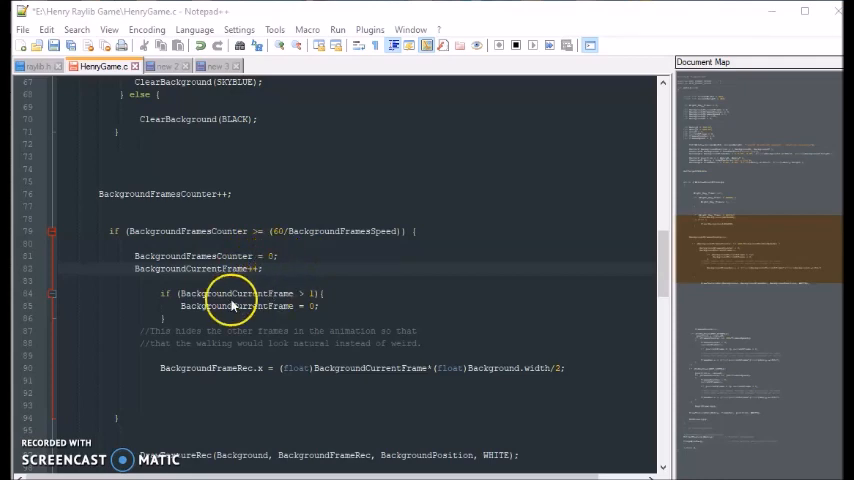
mouse_move(248, 280)
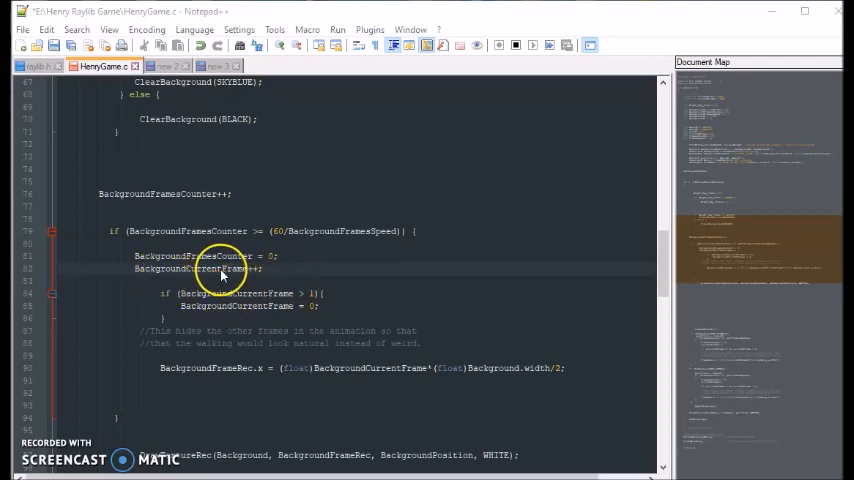
mouse_move(196, 304)
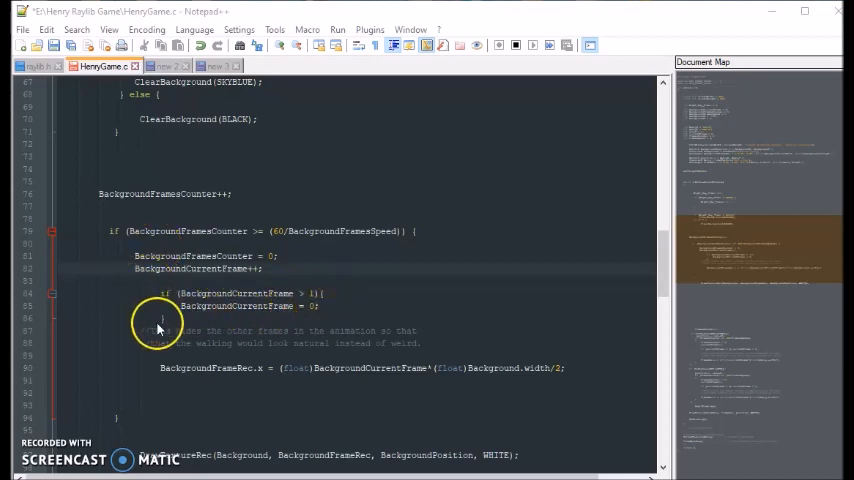
mouse_move(540, 380)
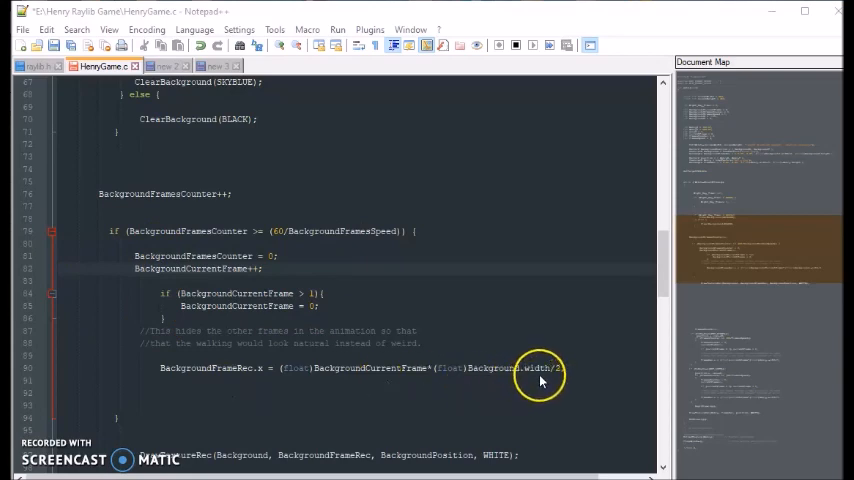
mouse_move(310, 368)
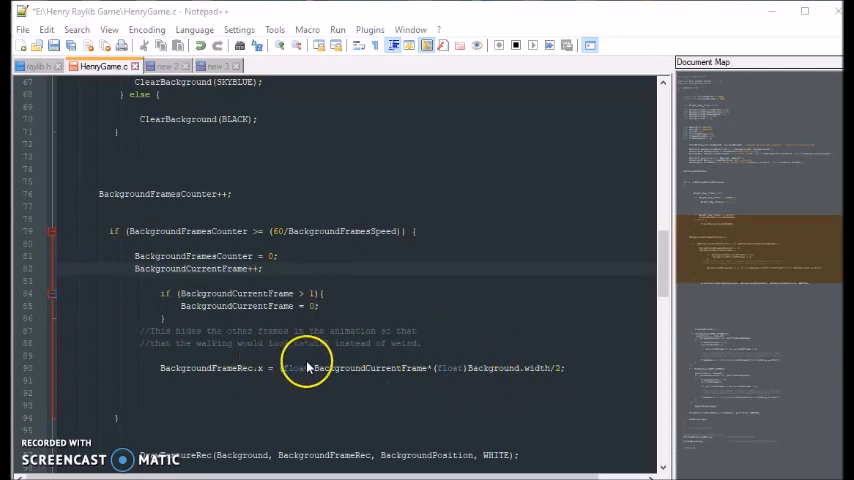
mouse_move(132, 372)
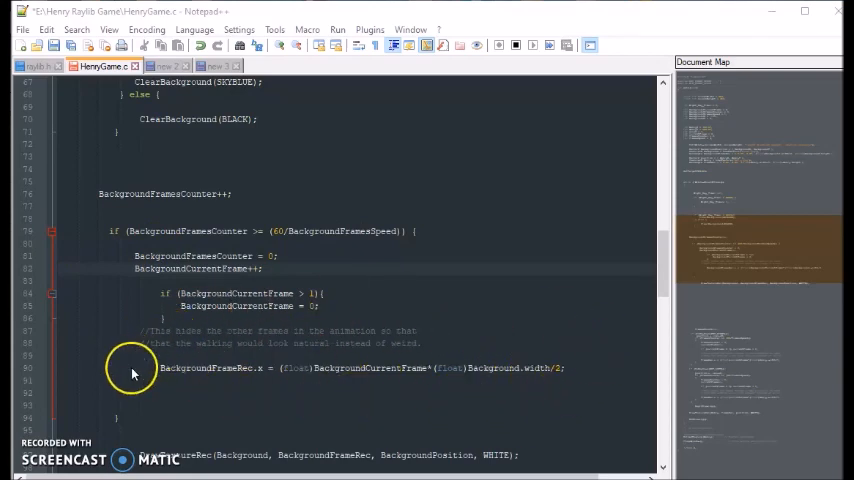
mouse_move(558, 378)
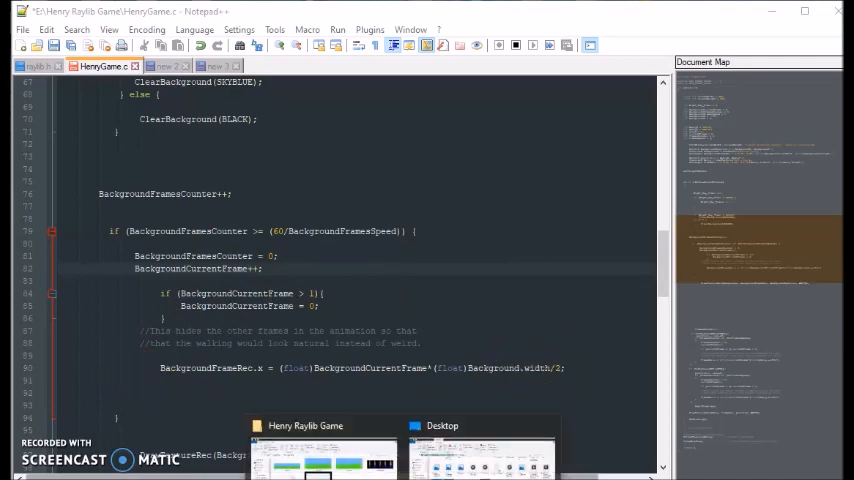
left_click(322, 460)
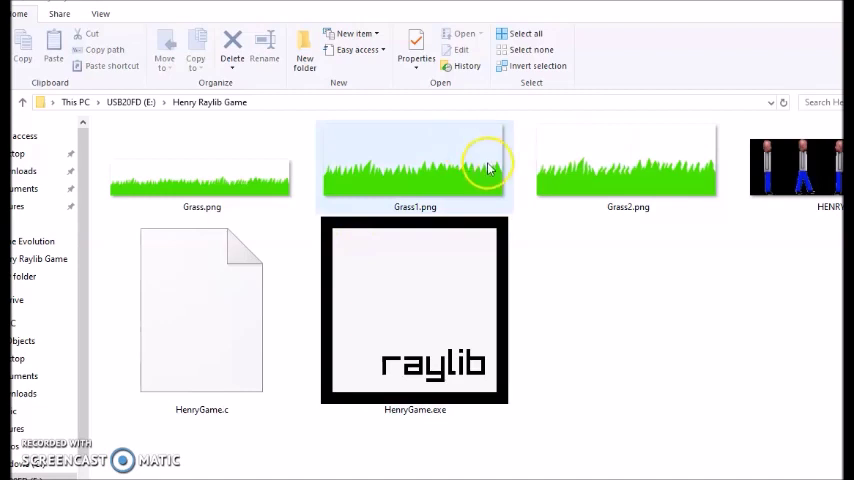
left_click(176, 188)
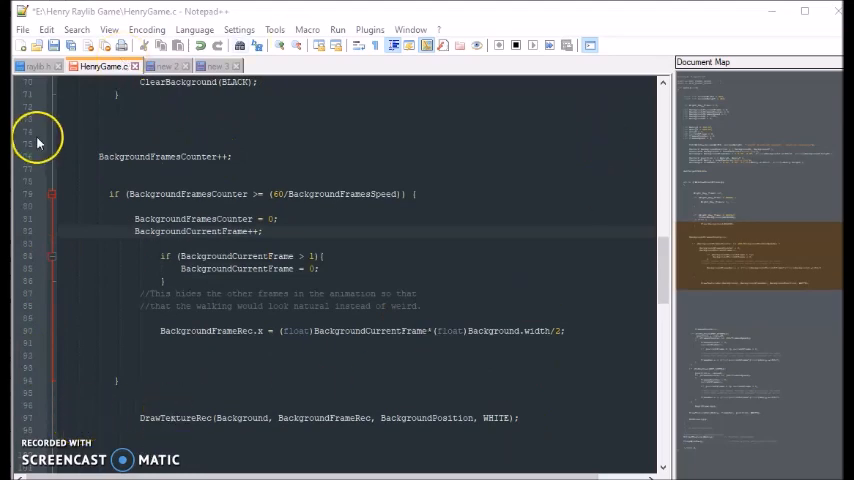
mouse_move(292, 184)
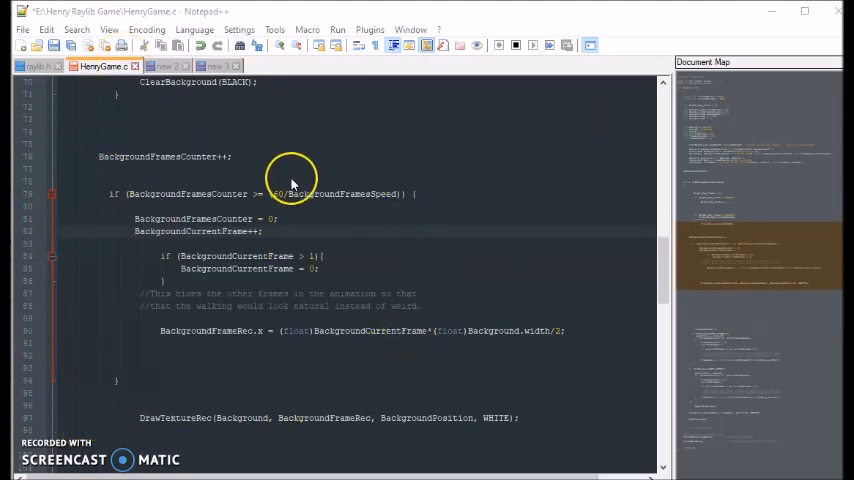
mouse_move(284, 210)
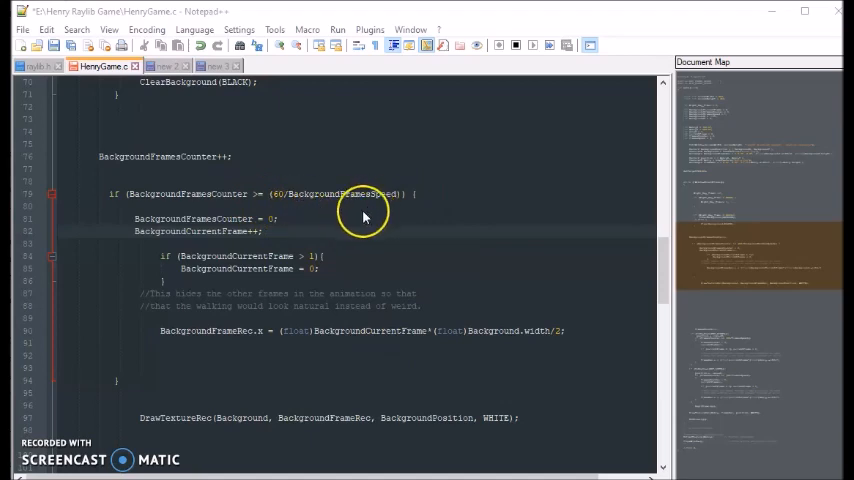
mouse_move(338, 212)
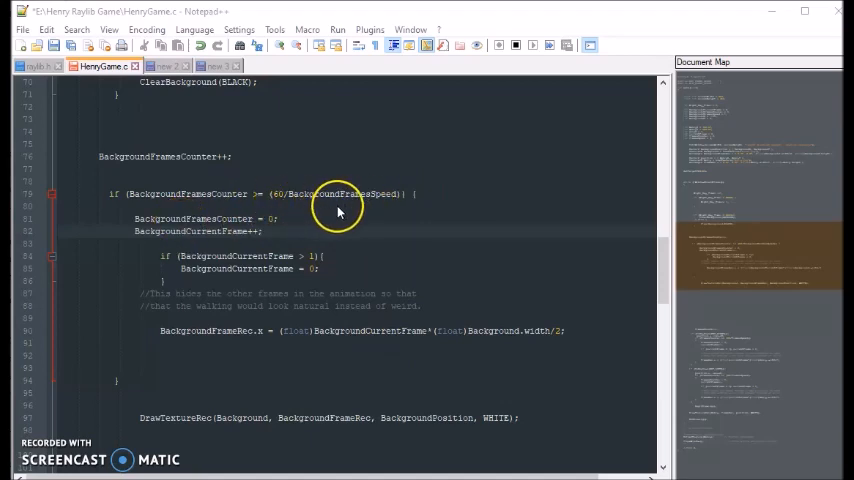
mouse_move(320, 210)
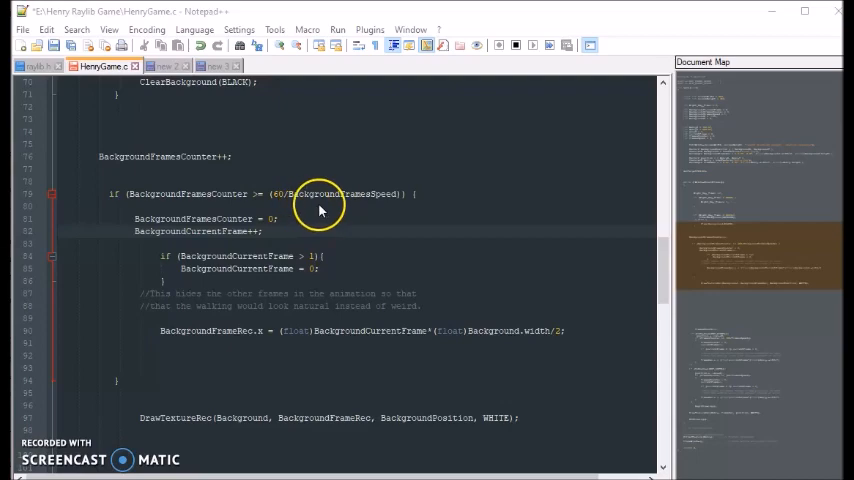
Scroll through HenryGame.c reviewing the background animation code.
scroll("up", 3)
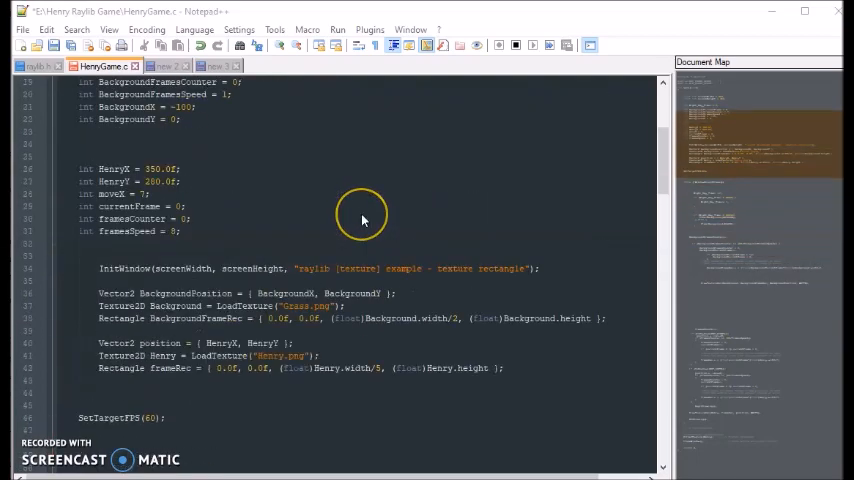
scroll("up", 3)
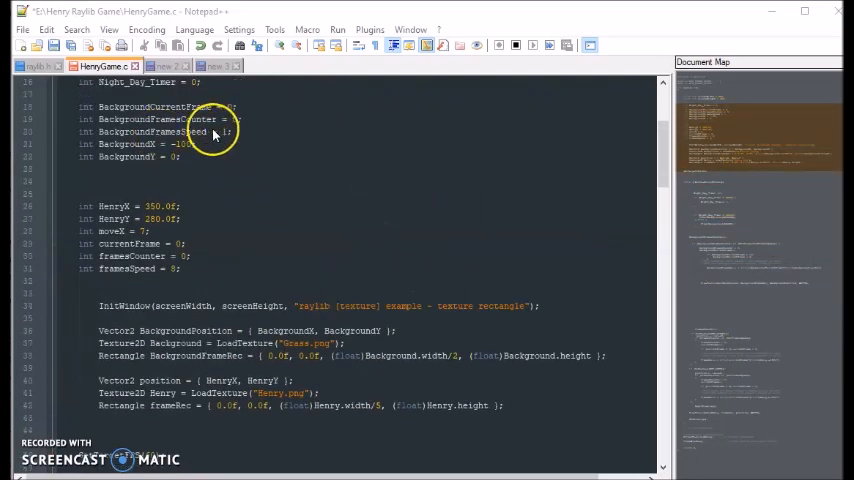
scroll("down", 3)
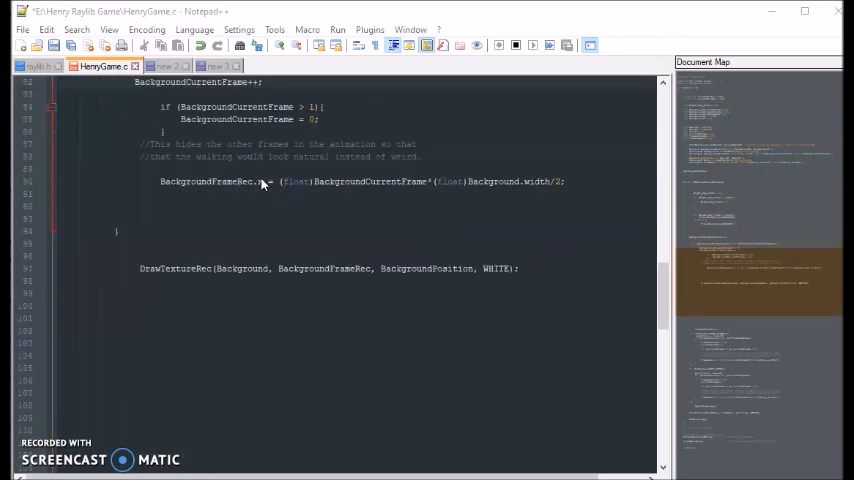
scroll("up", 3)
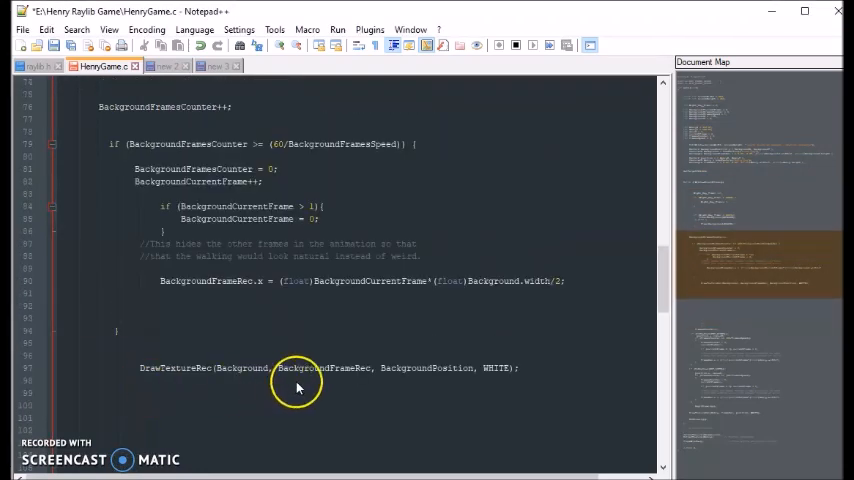
mouse_move(252, 390)
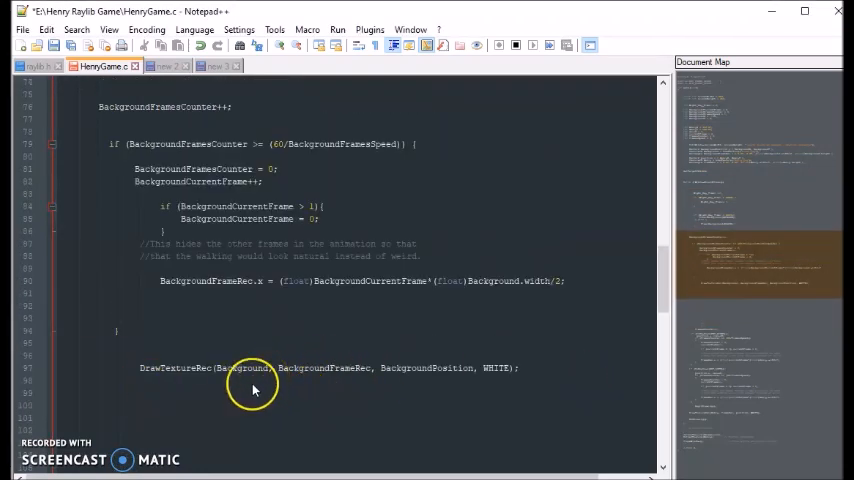
scroll("up", 3)
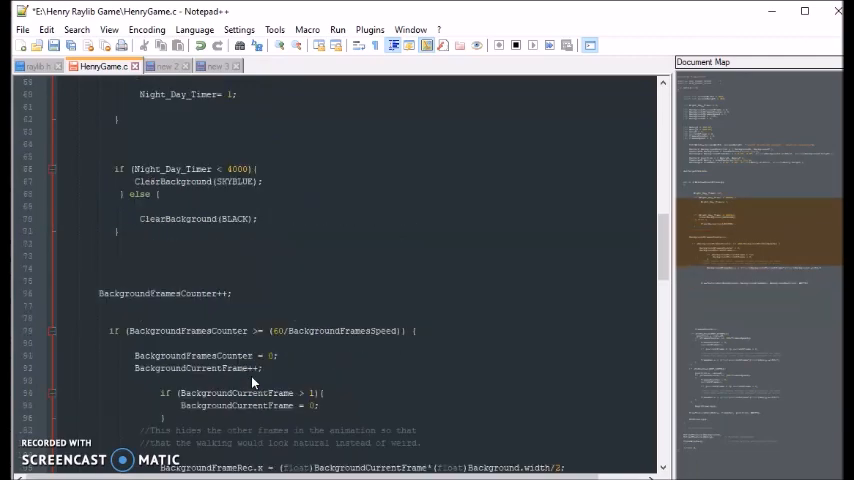
scroll("up", 3)
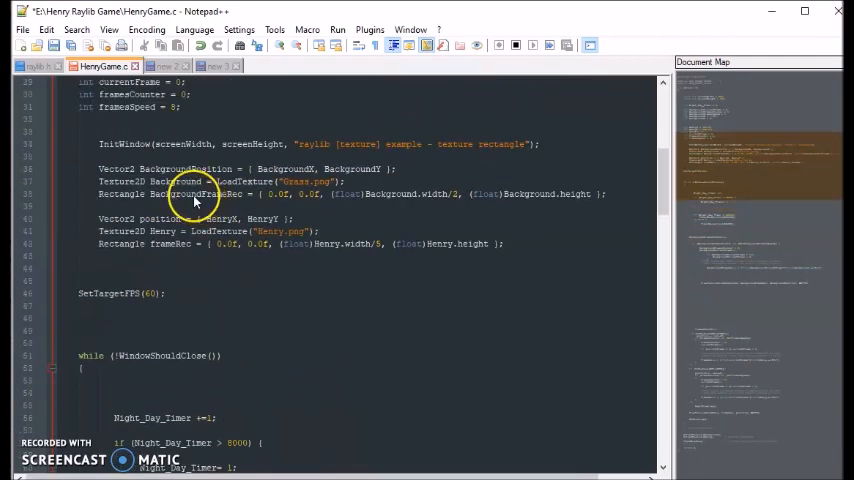
scroll("up", 3)
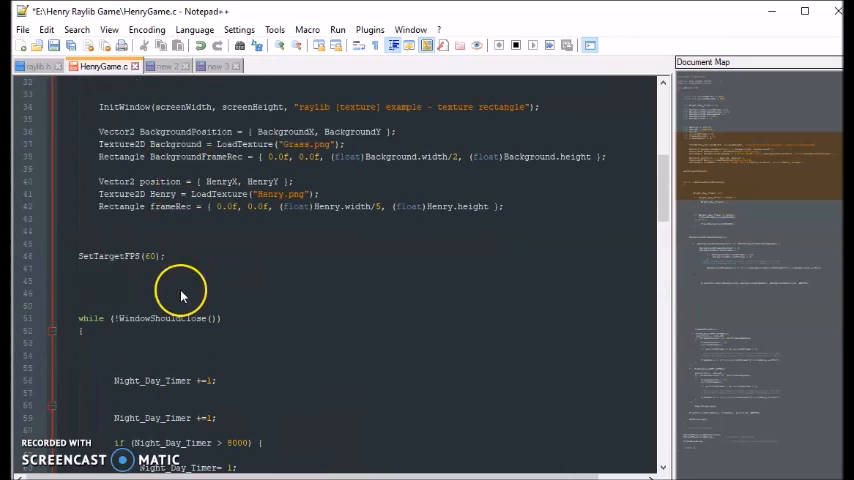
scroll("down", 3)
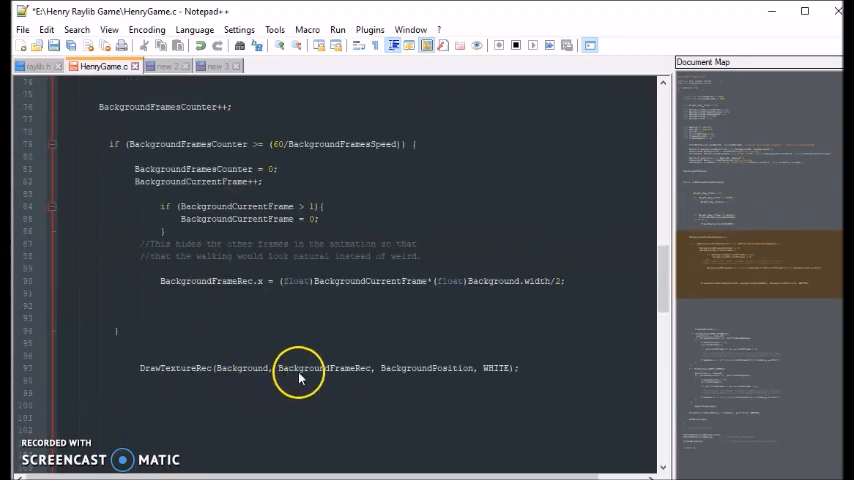
mouse_move(316, 382)
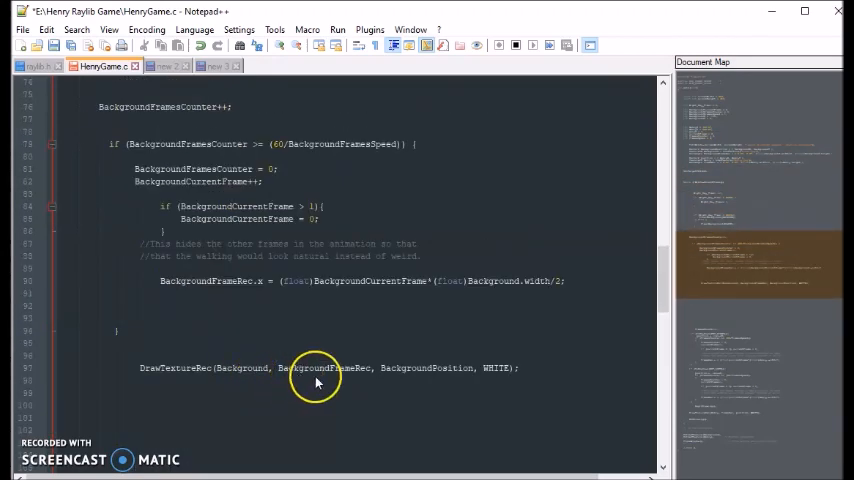
scroll("up", 3)
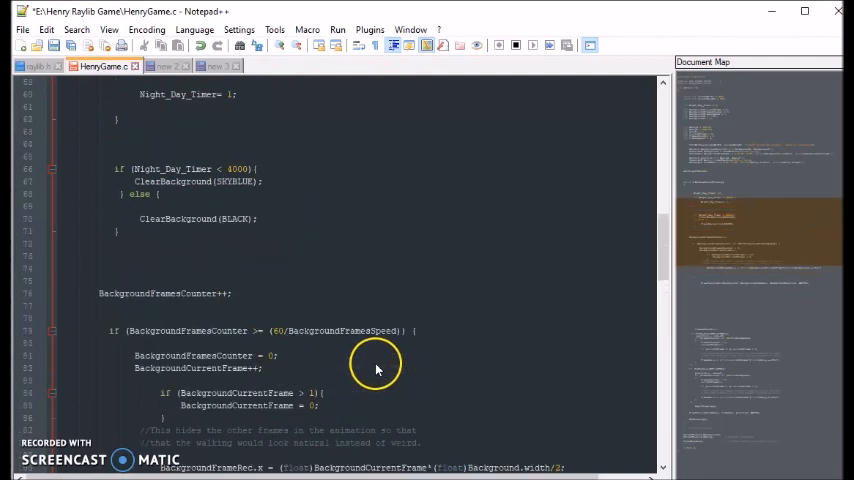
scroll("up", 3)
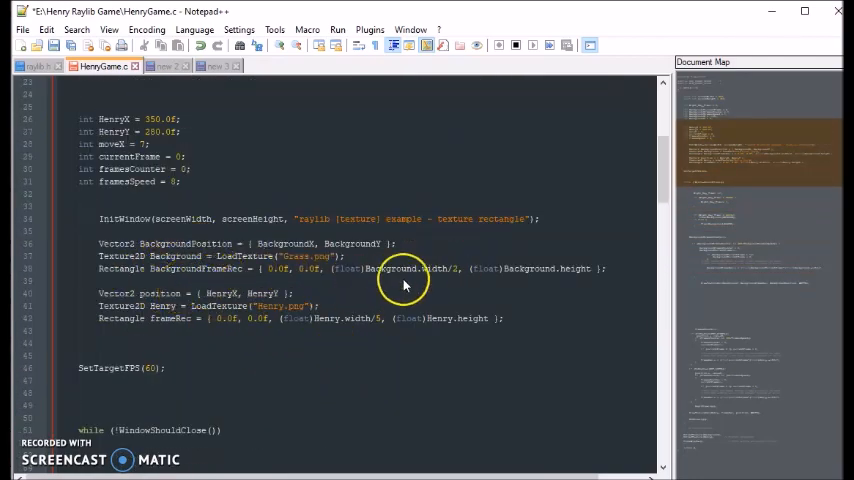
mouse_move(180, 282)
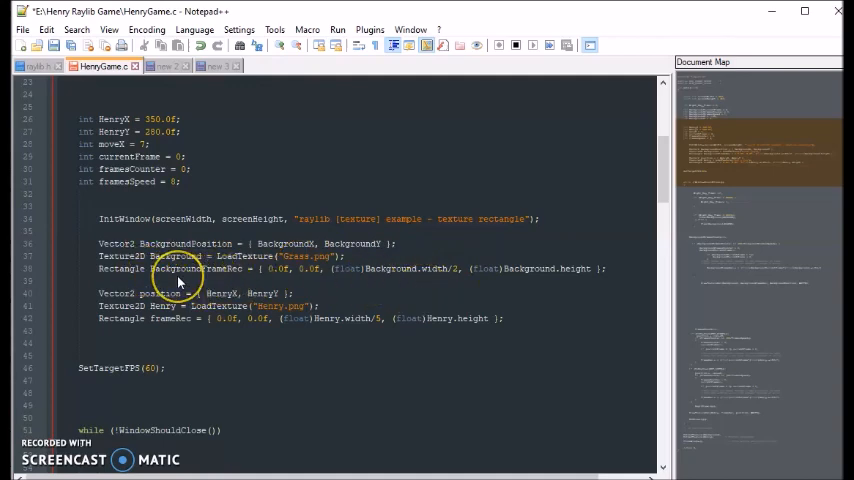
mouse_move(178, 280)
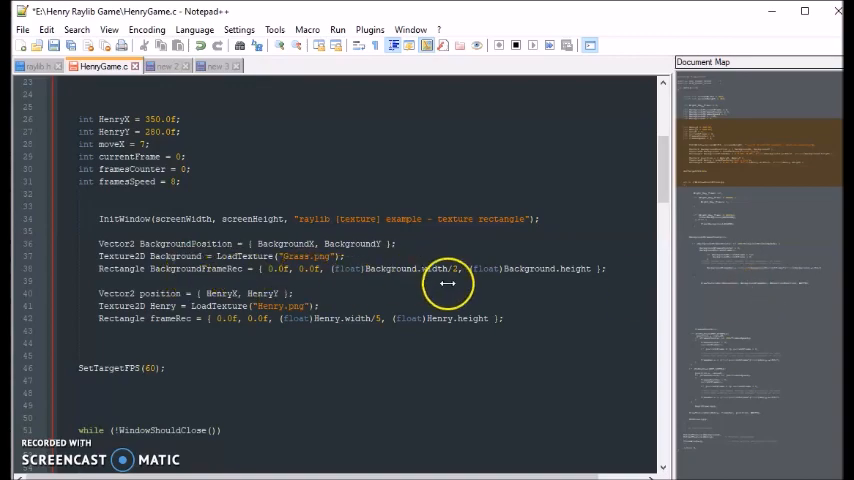
scroll("down", 3)
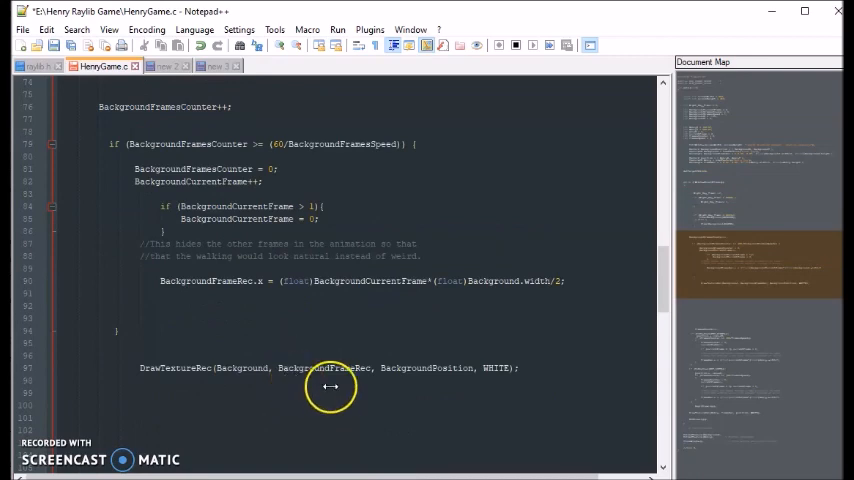
mouse_move(416, 380)
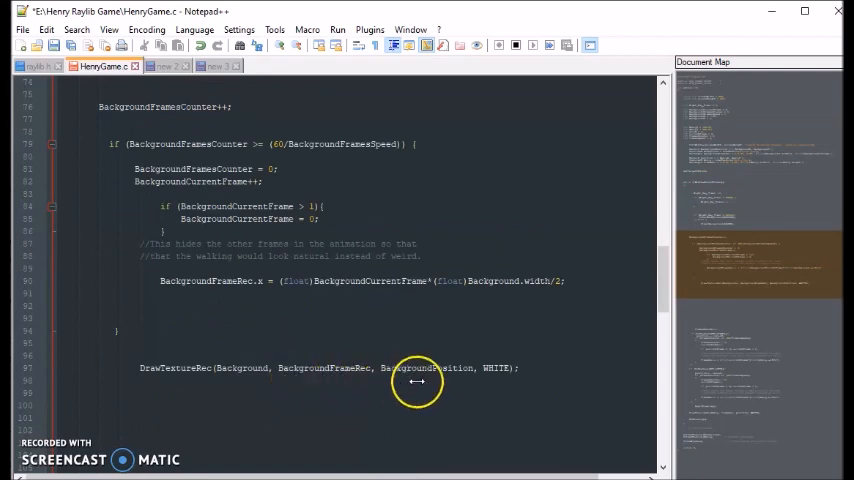
scroll("up", 3)
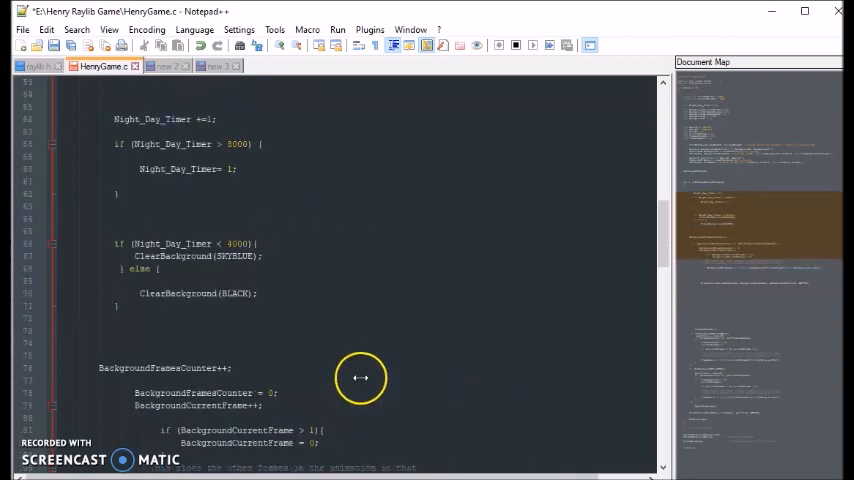
scroll("up", 3)
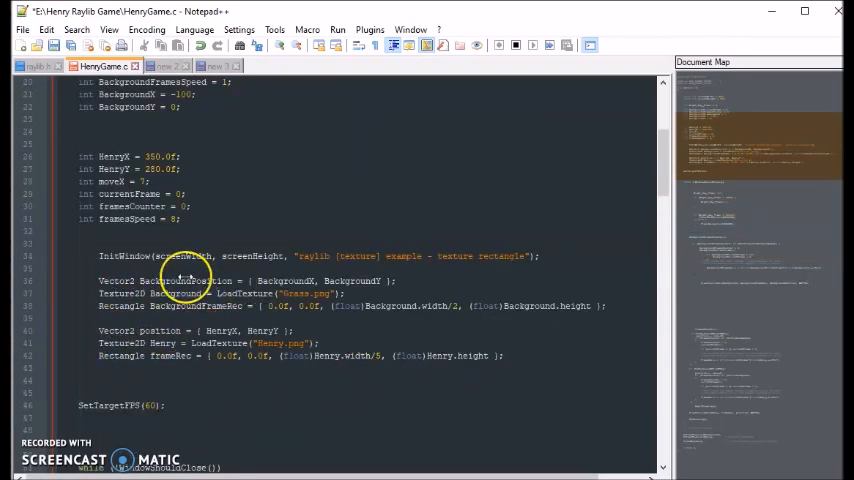
scroll("down", 3)
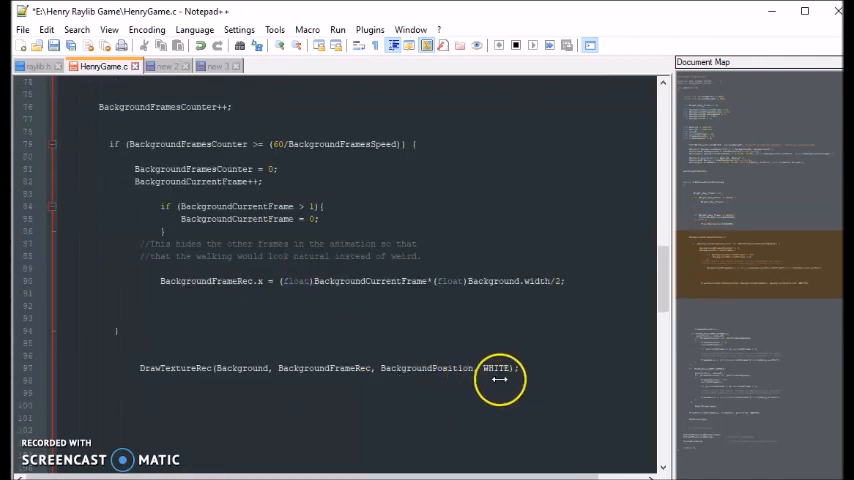
scroll("up", 3)
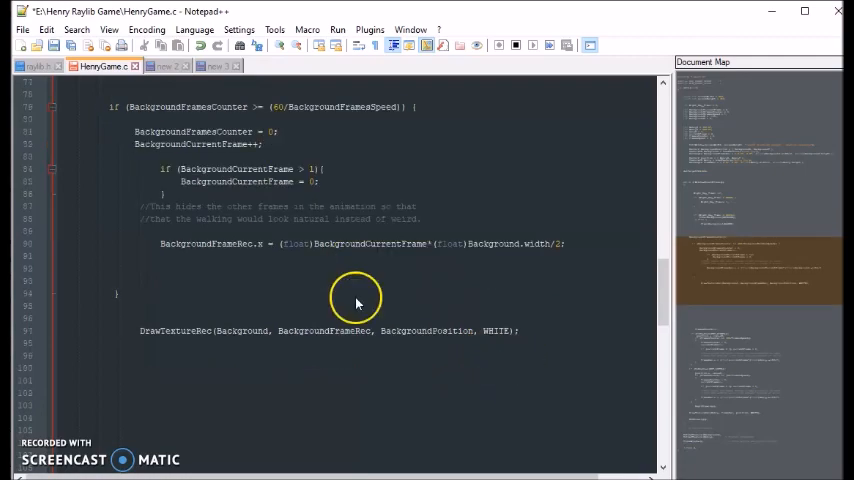
scroll("down", 3)
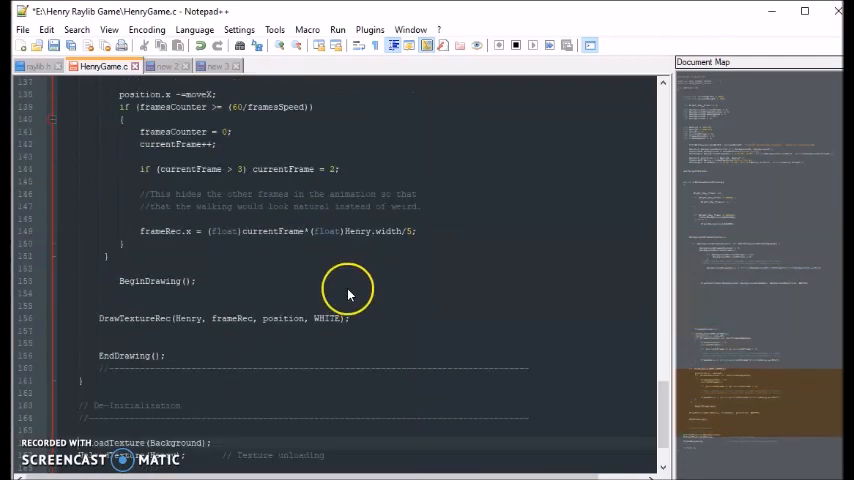
mouse_move(218, 444)
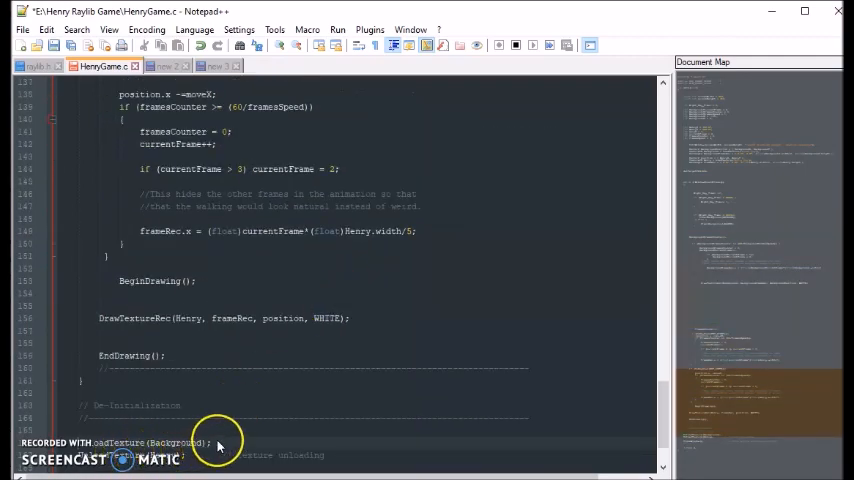
mouse_move(490, 370)
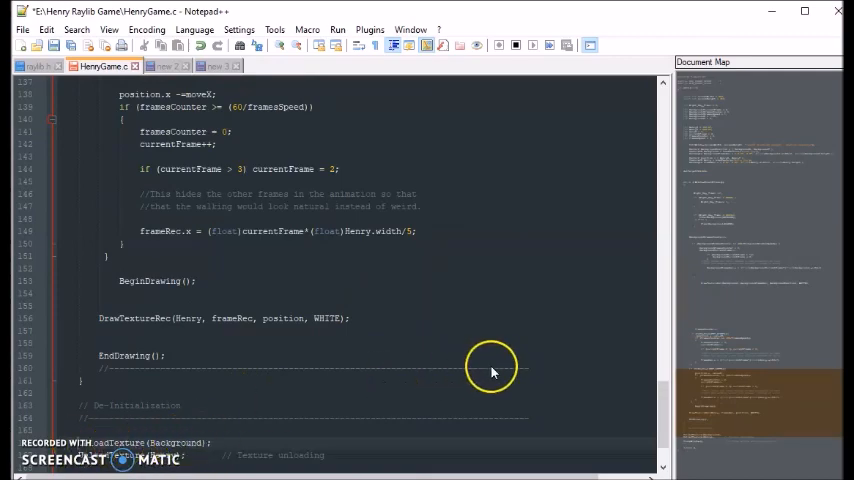
Run the NppExec compile script (F6) to build and launch the game.
key("F6")
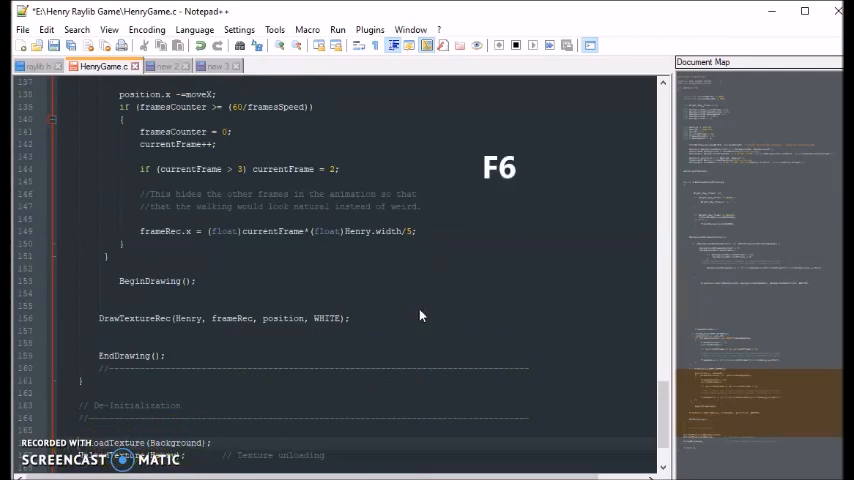
key("f6")
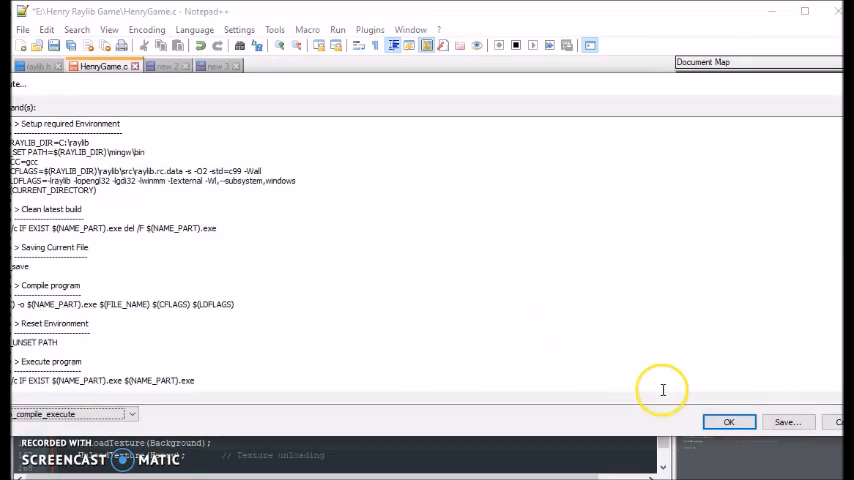
left_click(728, 420)
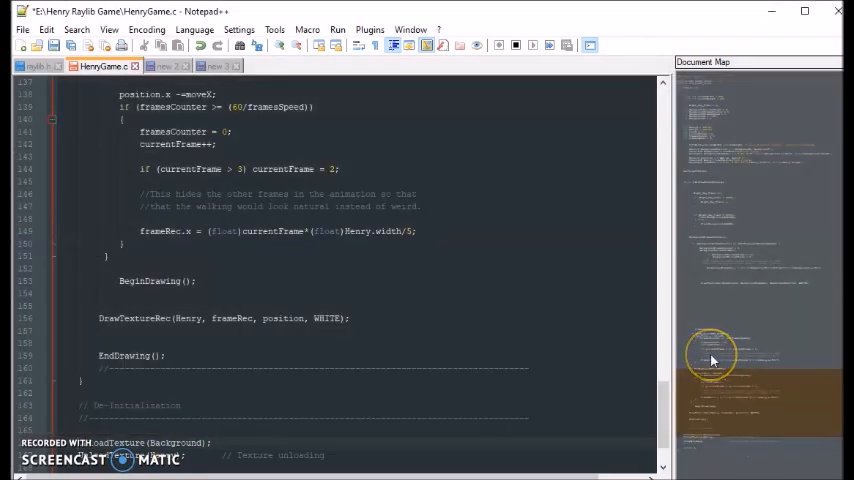
left_click(338, 12)
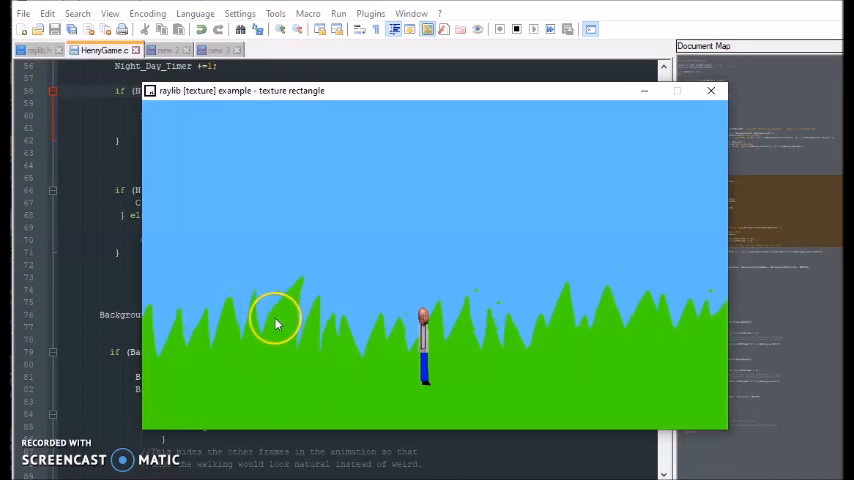
mouse_move(306, 384)
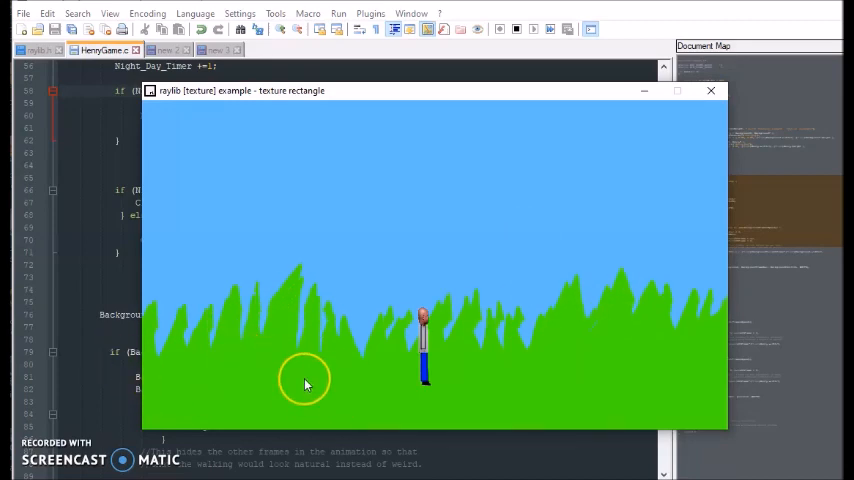